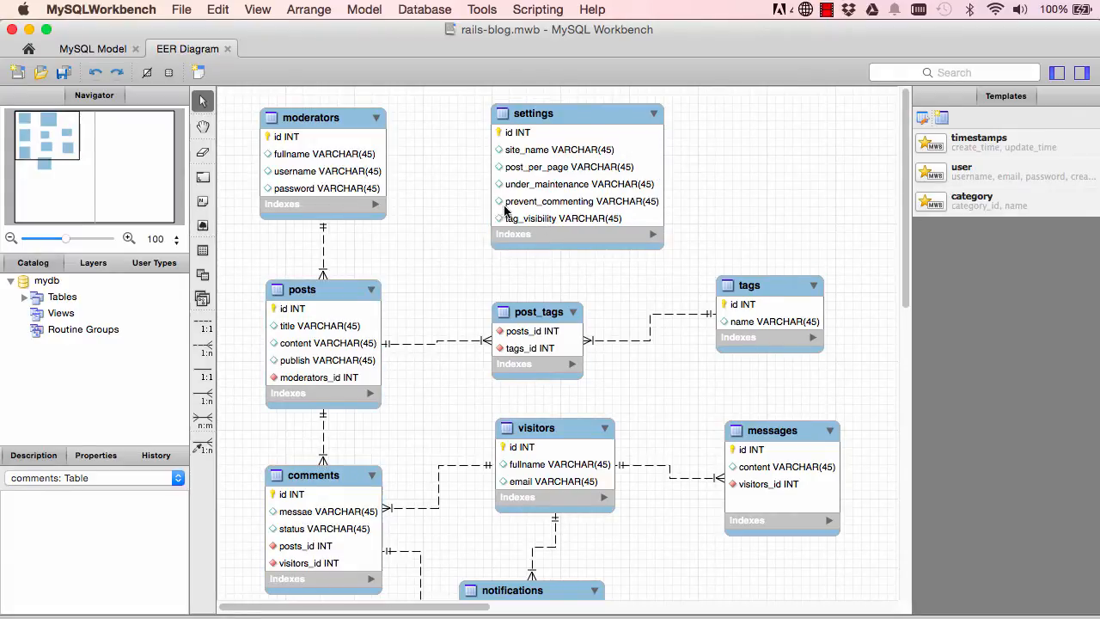
Step: Start a 'rails g model Setting' command at the RAILS-BLOG prompt
click(577, 172)
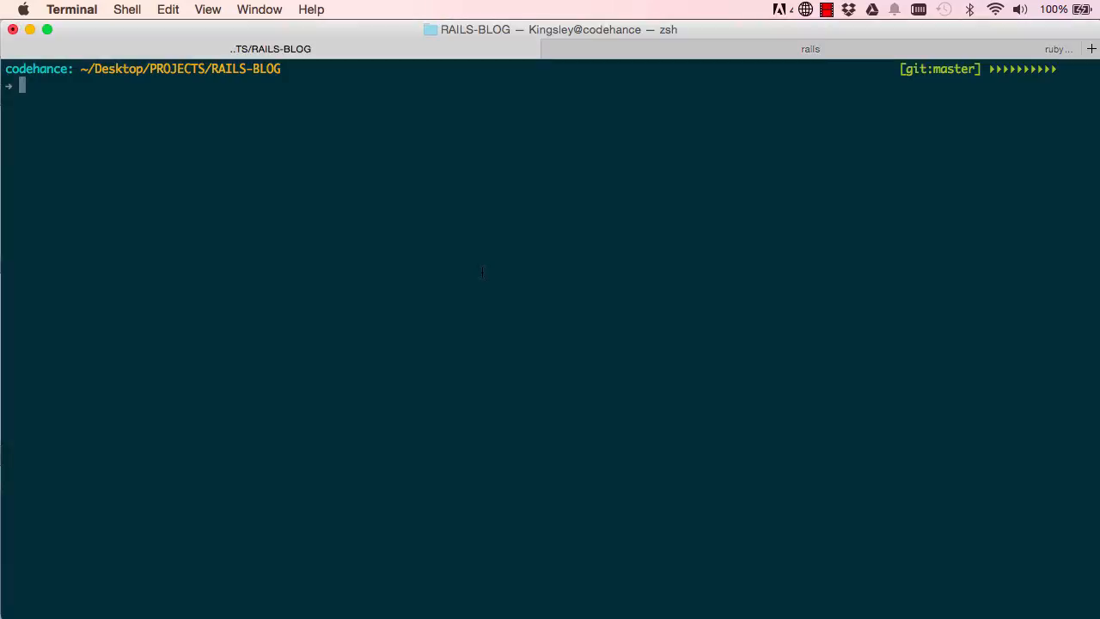
text(rails g)
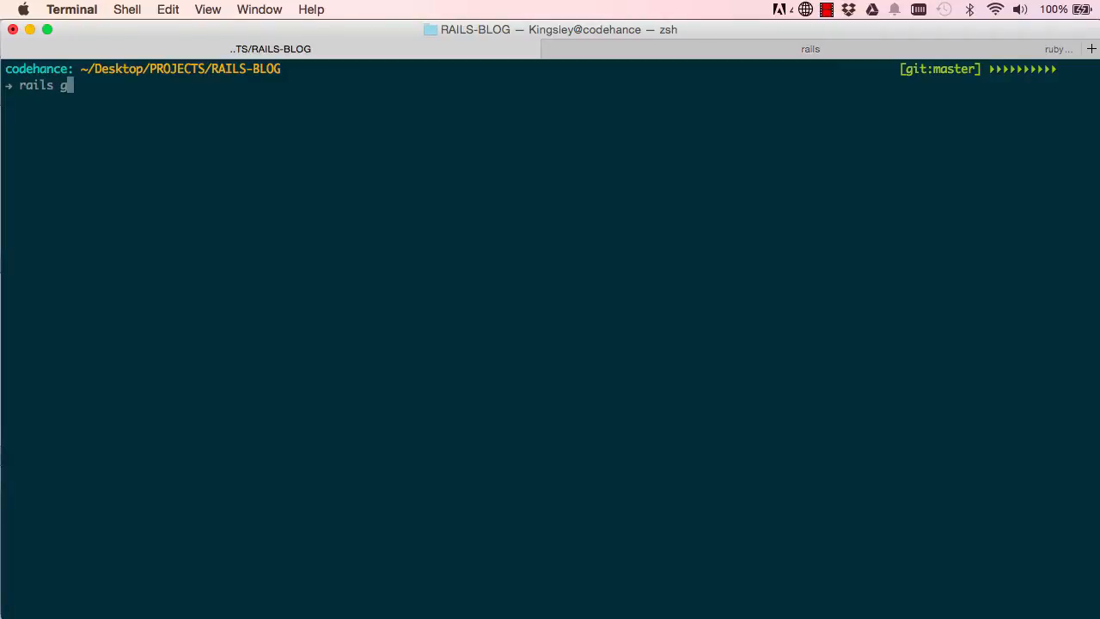
text(model Set)
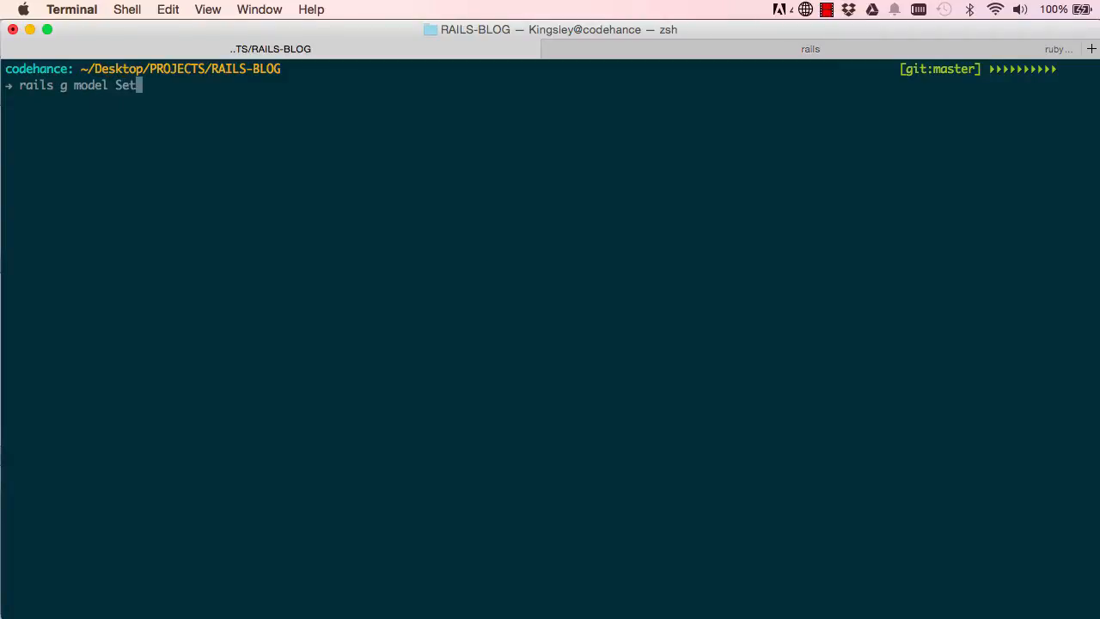
text(ting)
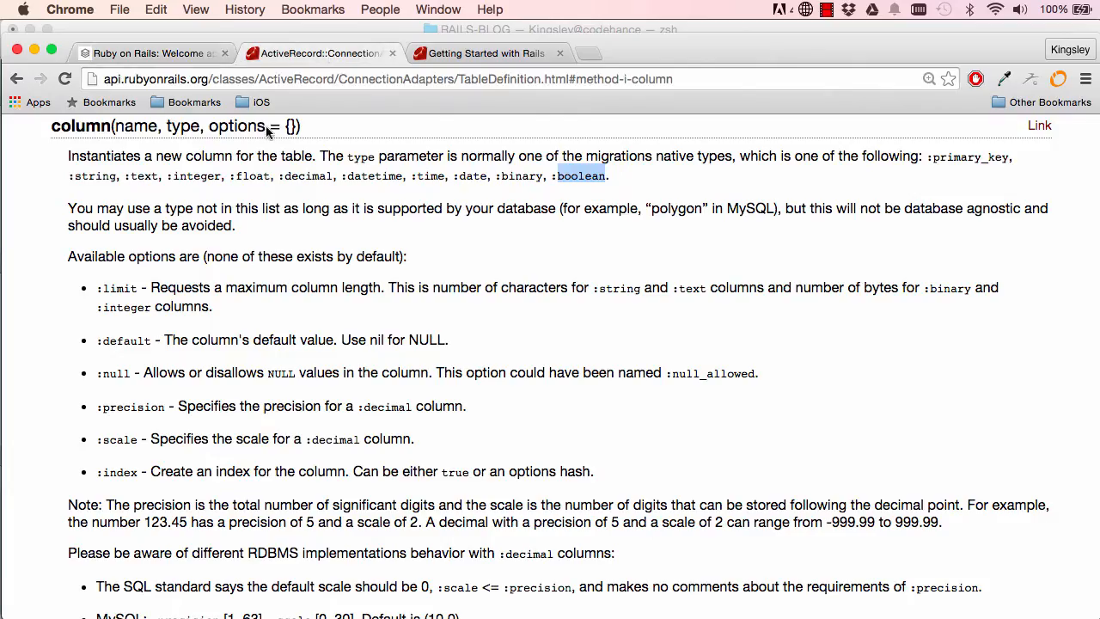
mouse_move(67, 163)
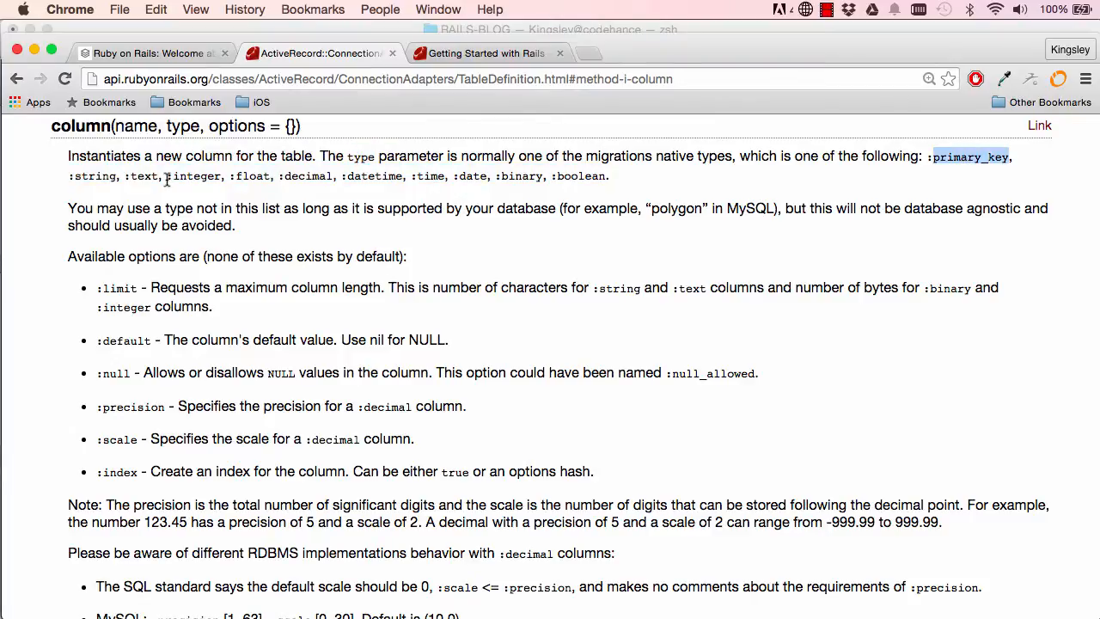
double_click(143, 175)
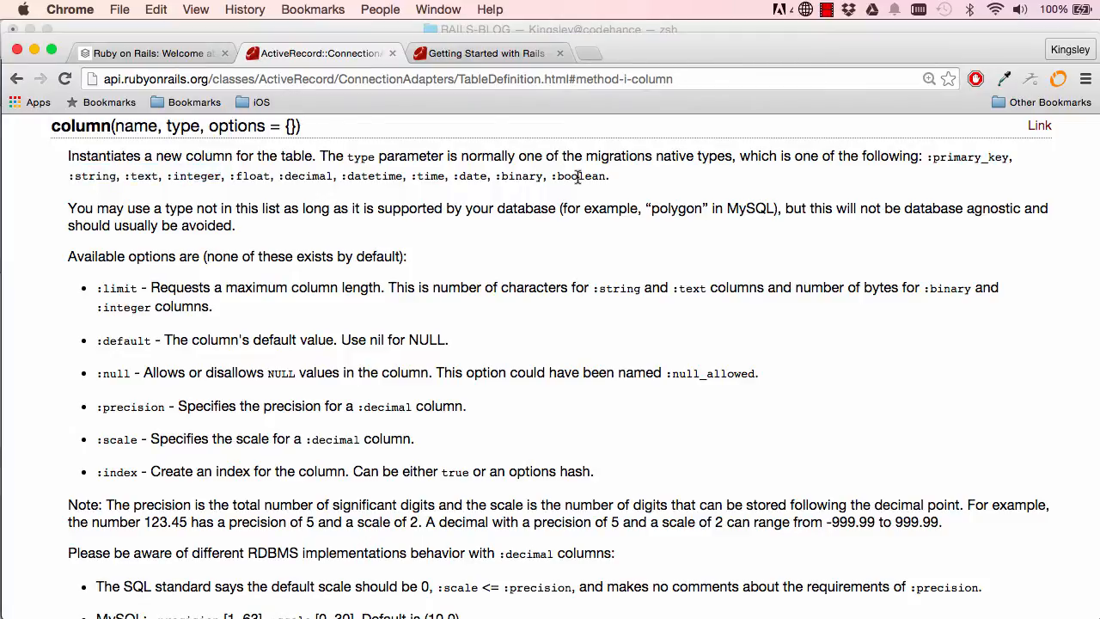
double_click(581, 175)
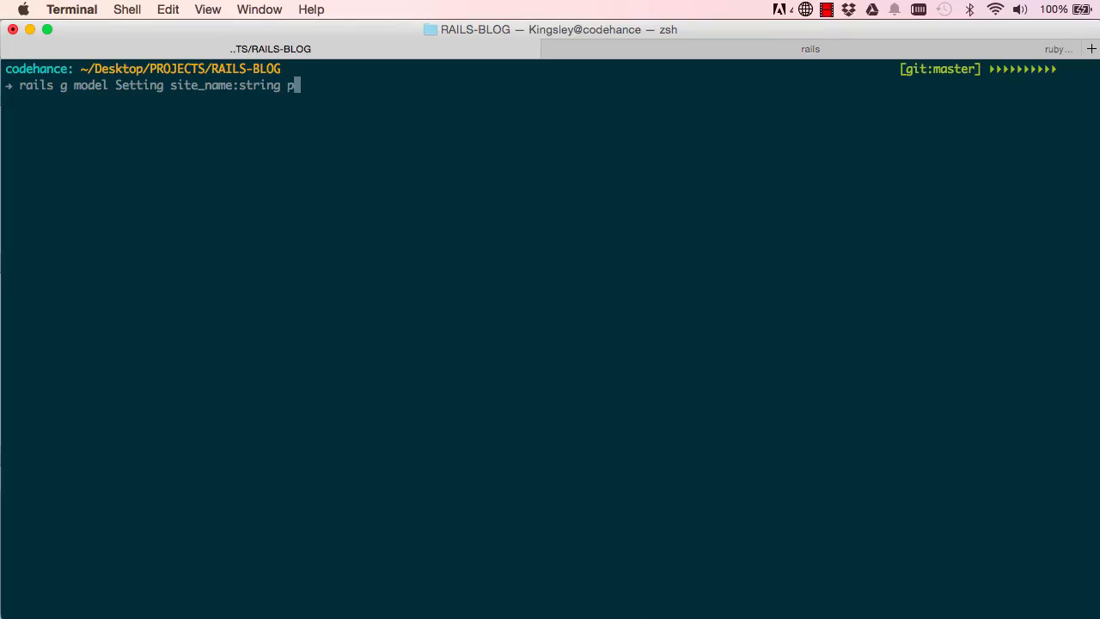
Step: Add post_per_page:integer and under_maintenance:boolean to the Setting model command
text(ost_per_pag)
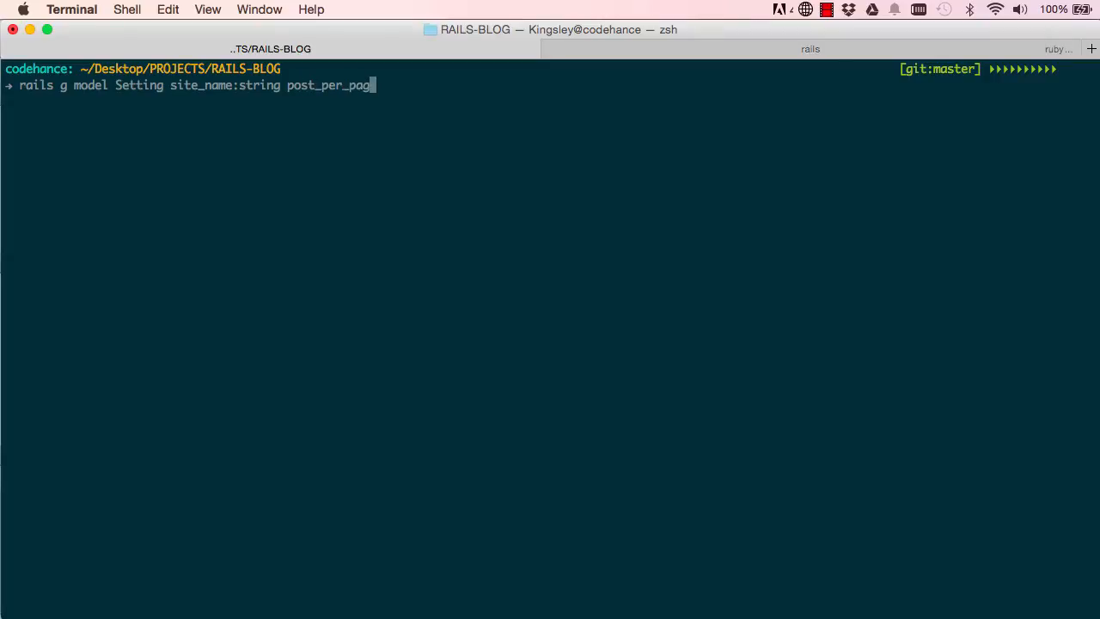
text(e:int)
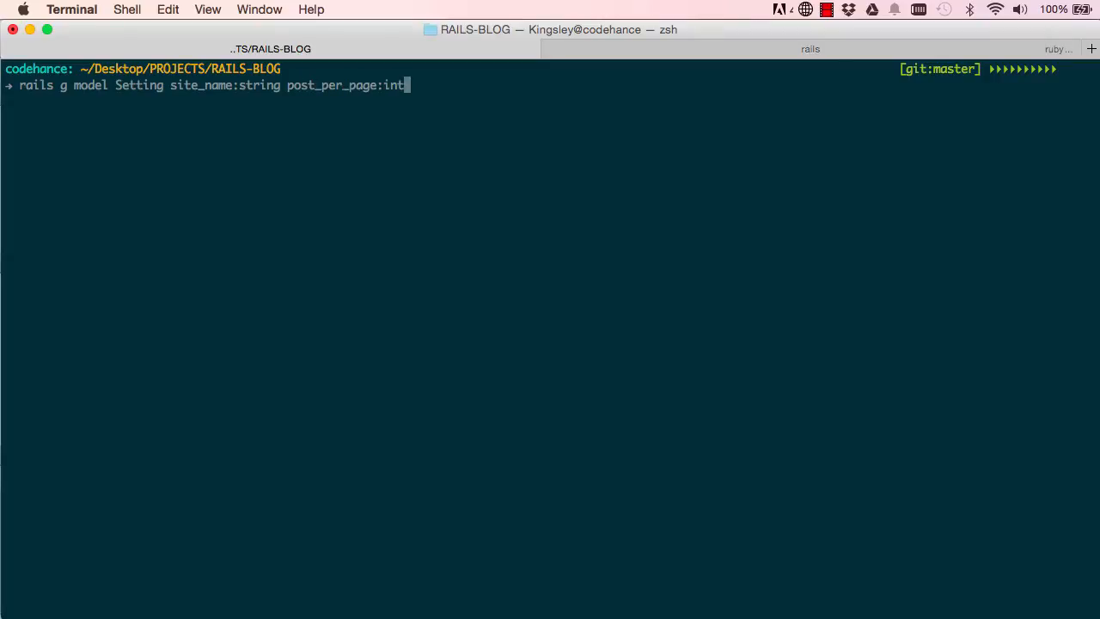
text(eger)
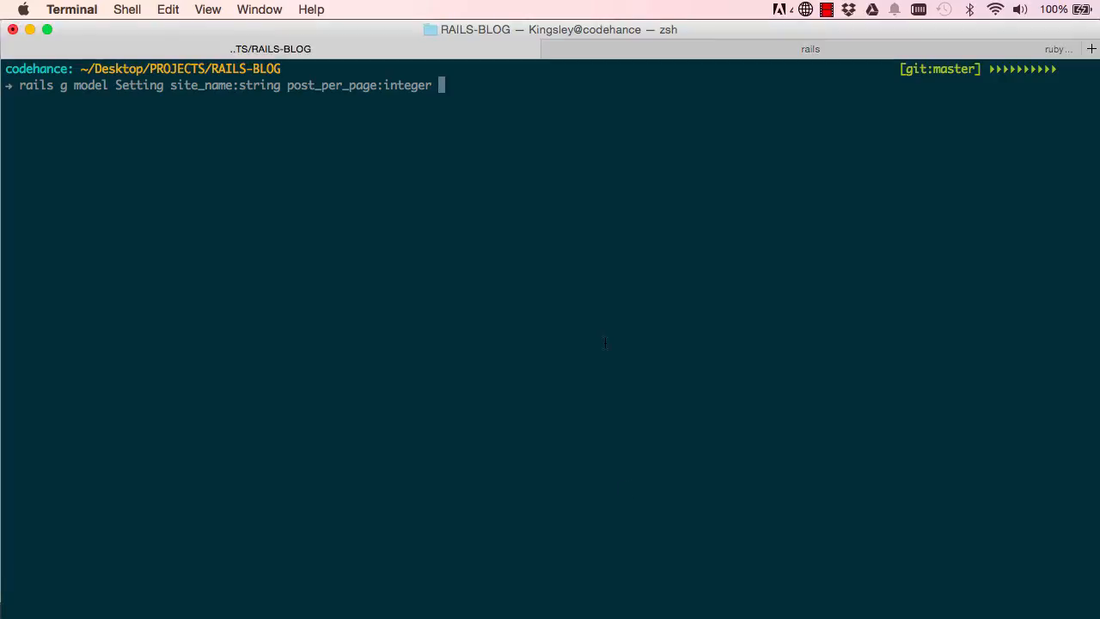
text(under_mainte)
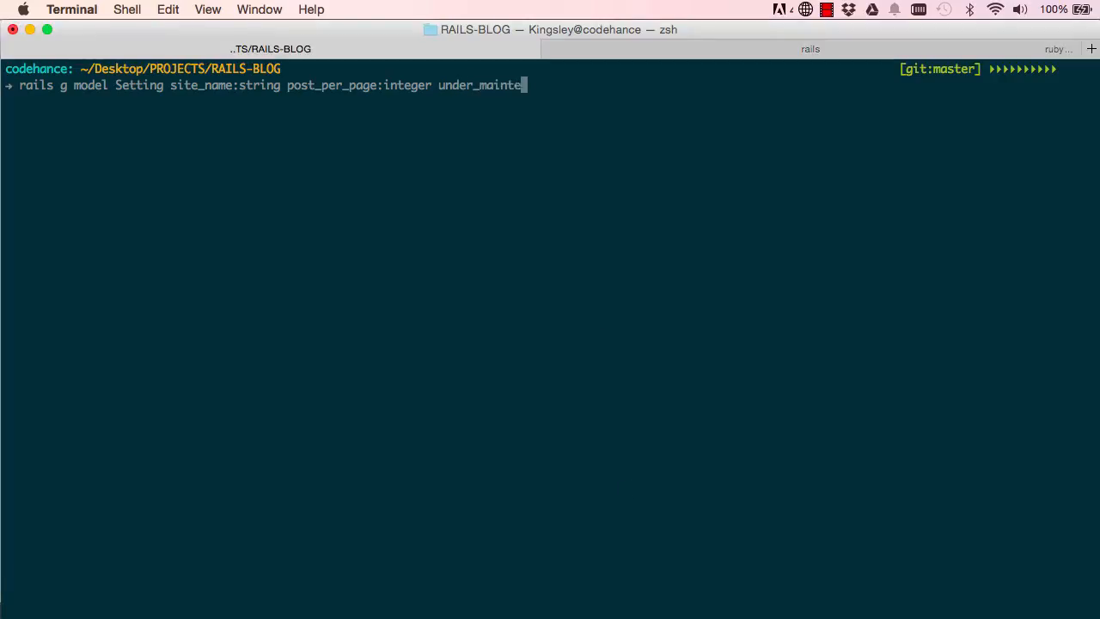
text(nance:)
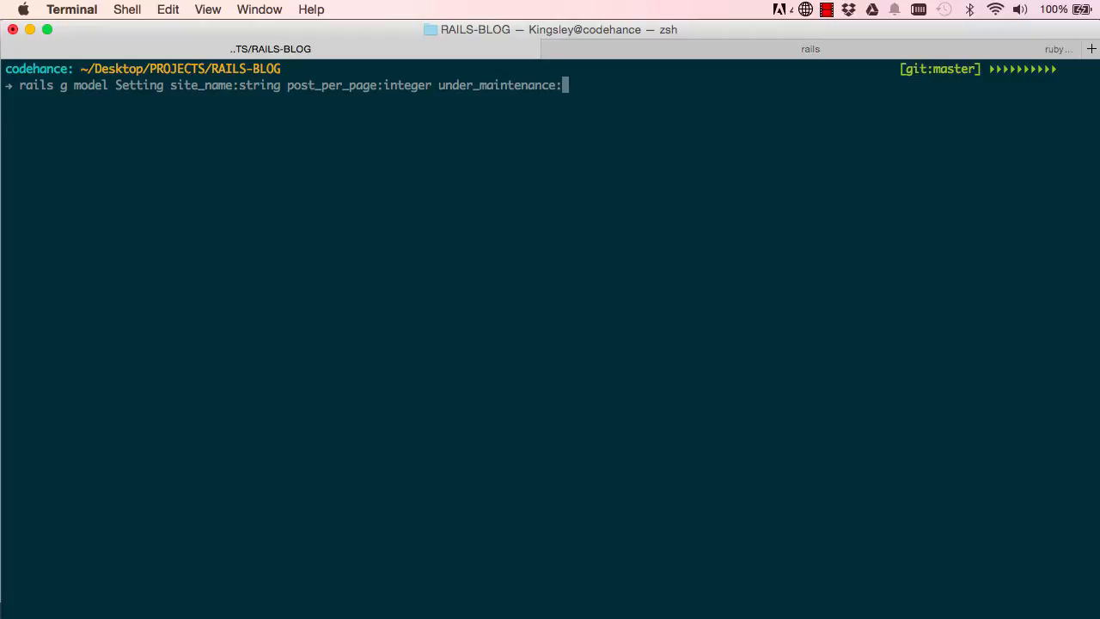
text(boolean)
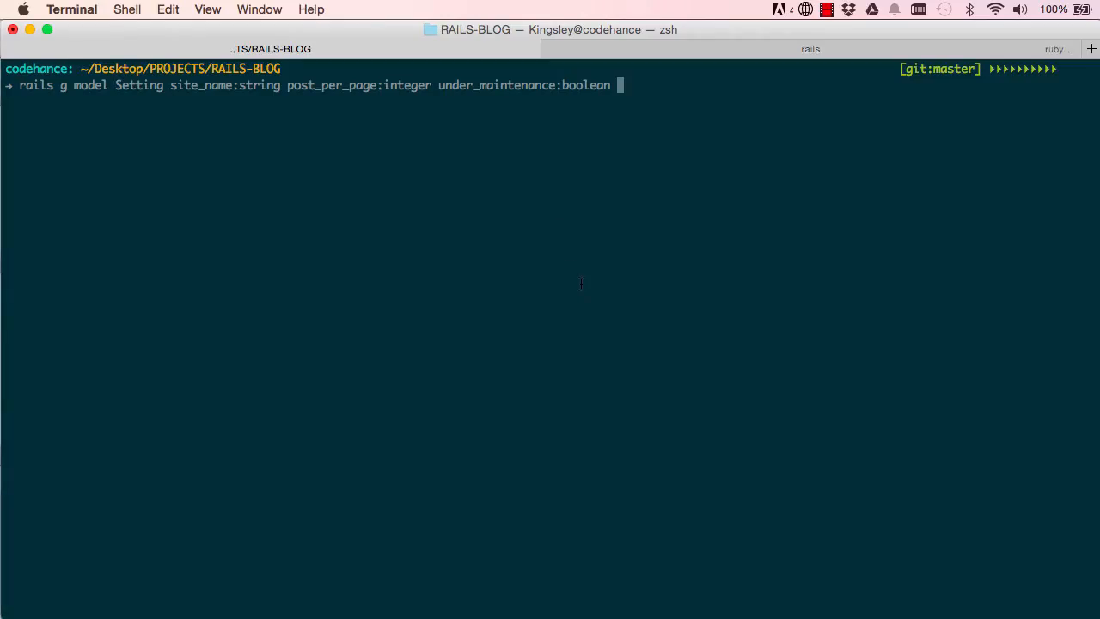
Step: Add prevent_commenting:boolean and tag_visibility:boolean, then run the generation
text(prevent_comme)
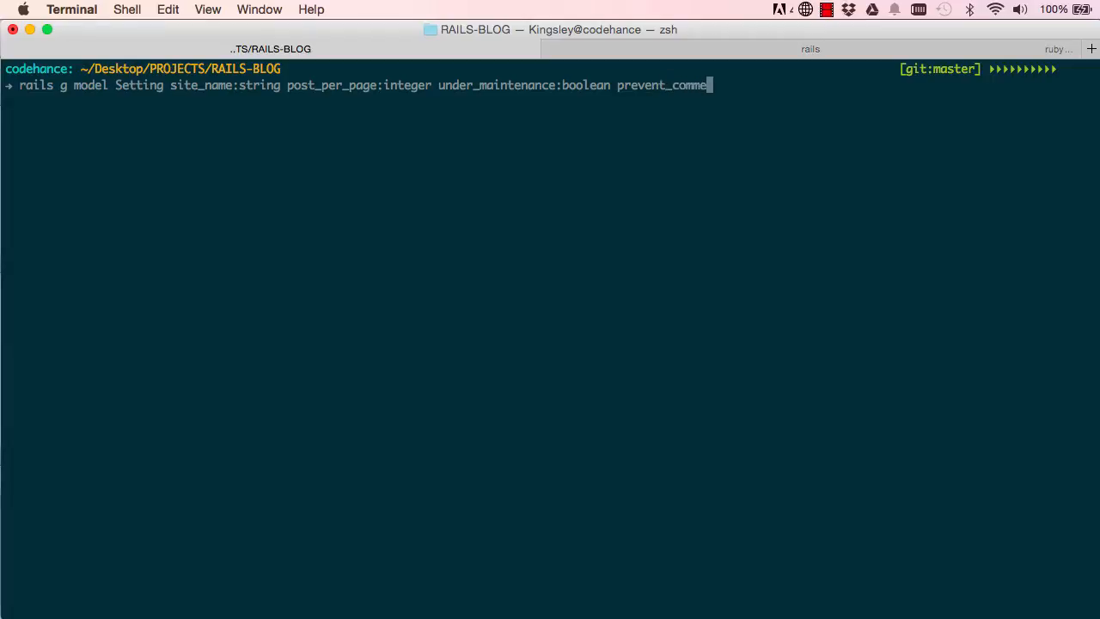
text(nting:boolean)
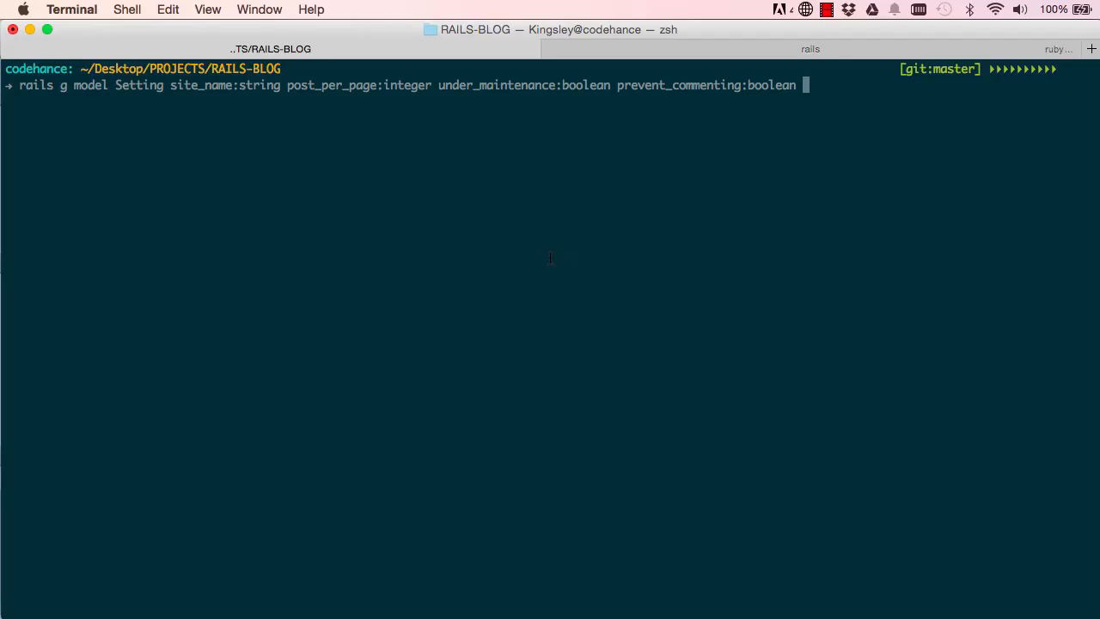
text(tag_visibi)
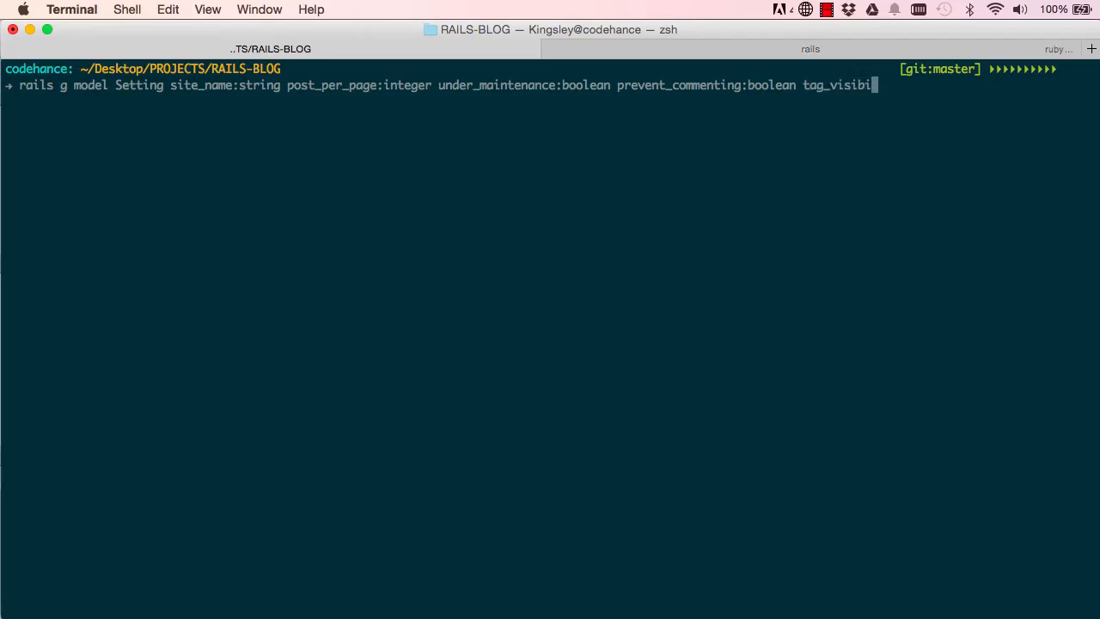
text(lity:b)
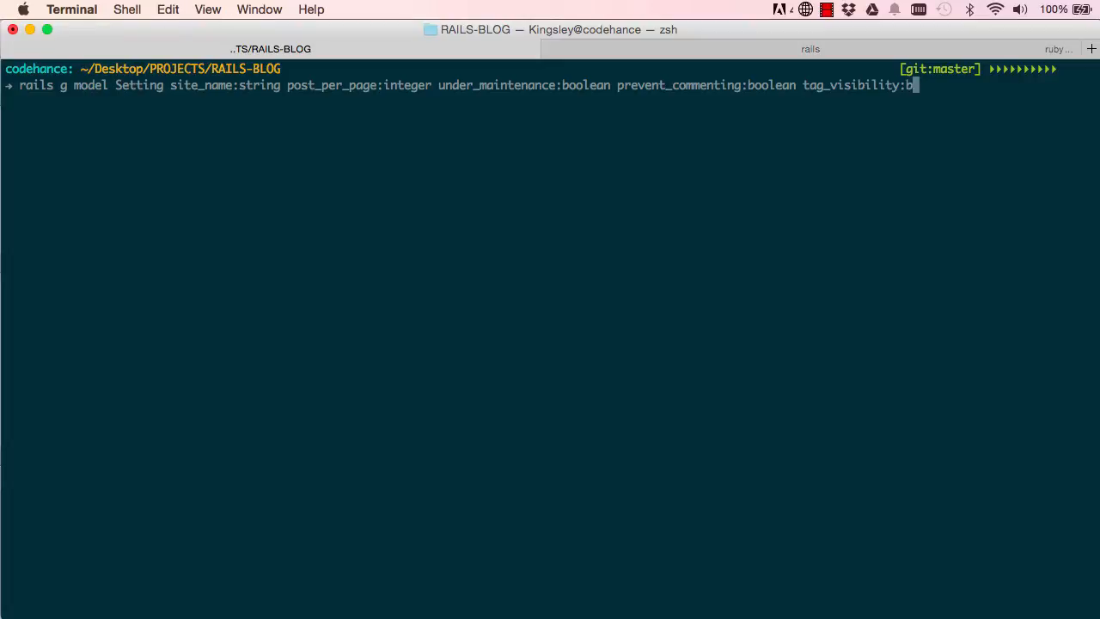
text(oolean)
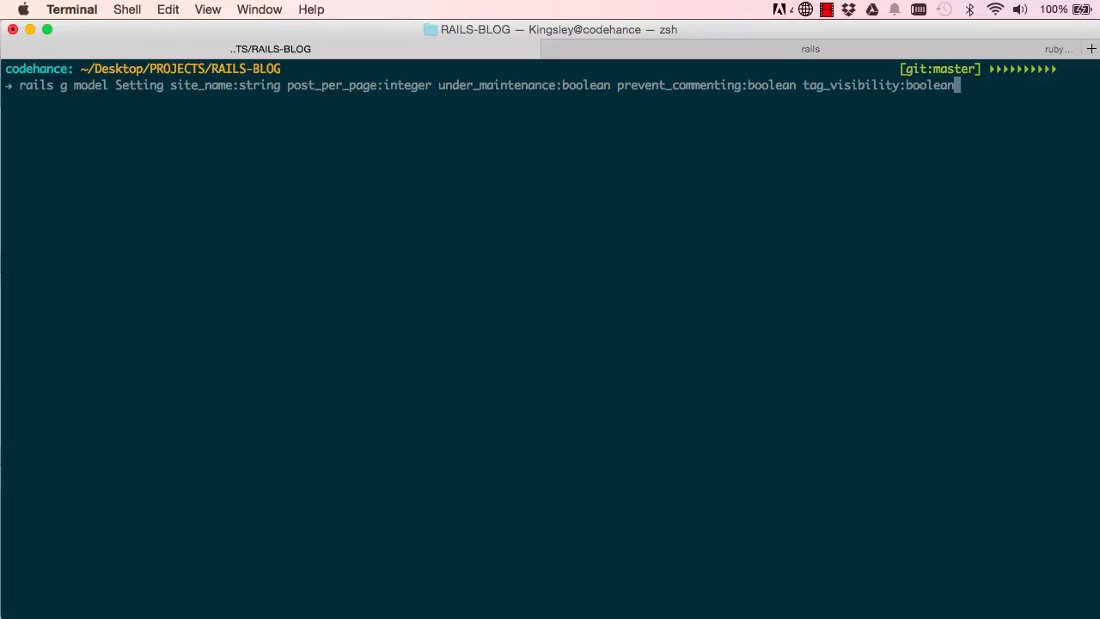
key(Return)
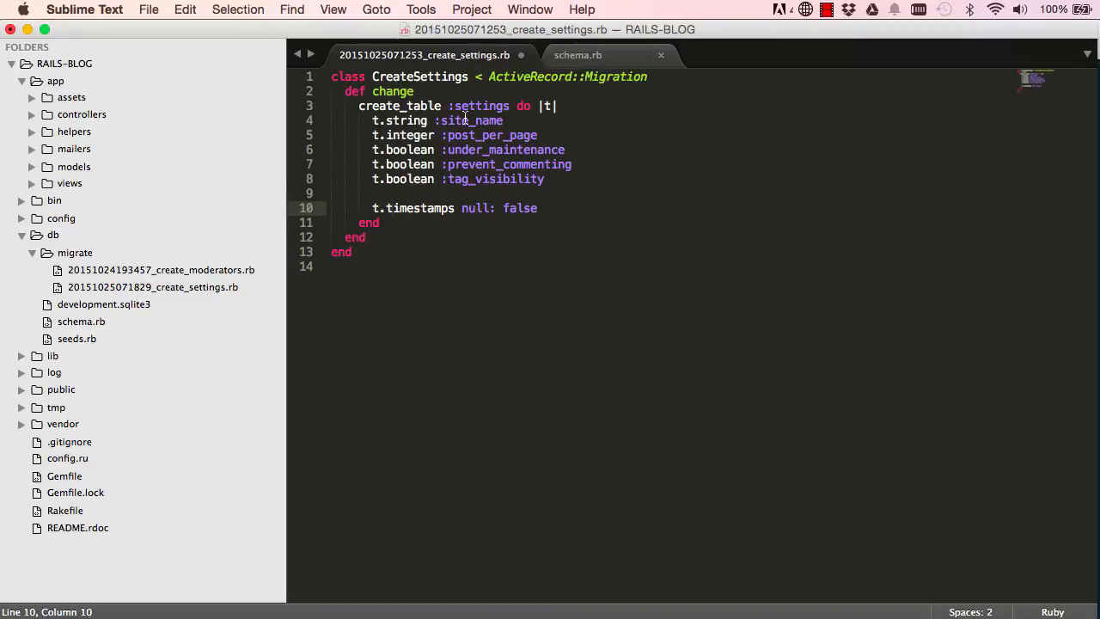
Step: Review the create_settings migration's class line, create_table block and site_name column
click(578, 55)
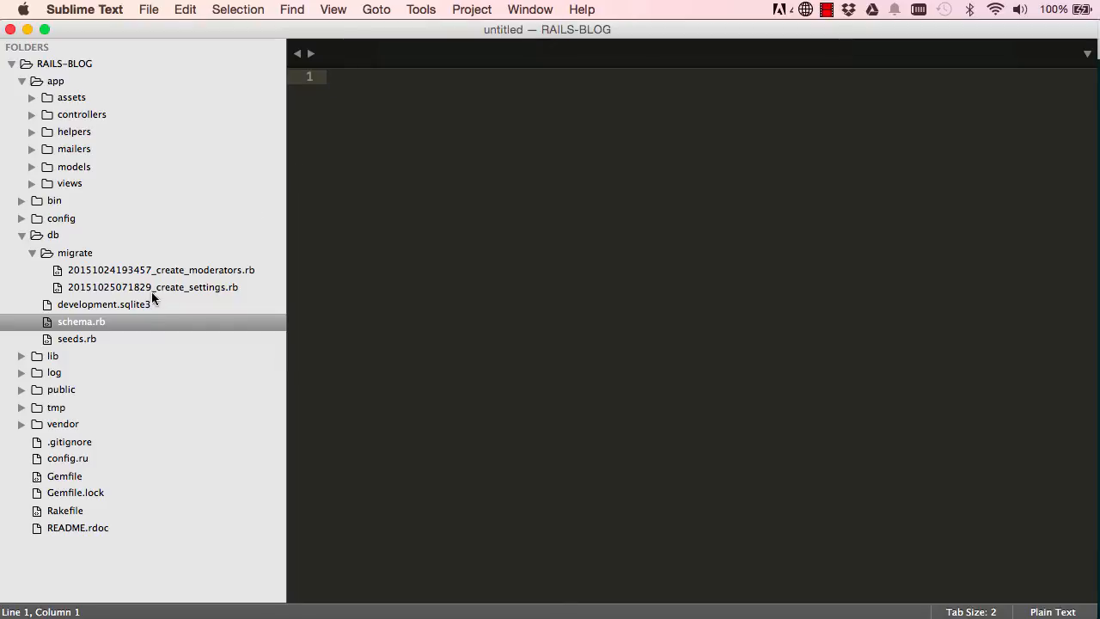
mouse_move(169, 292)
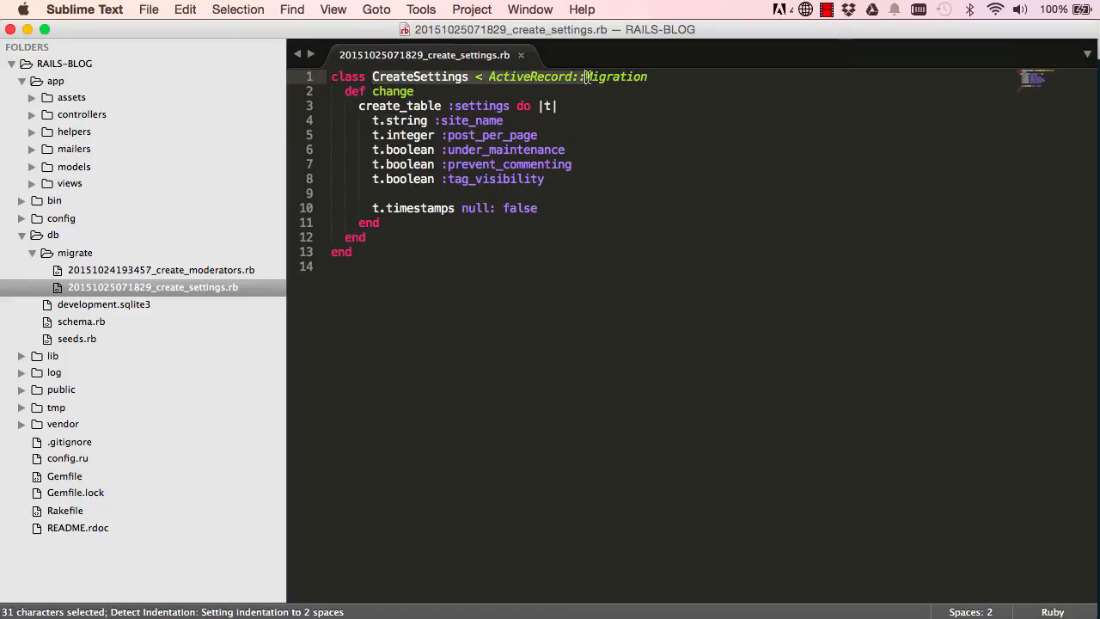
click(647, 75)
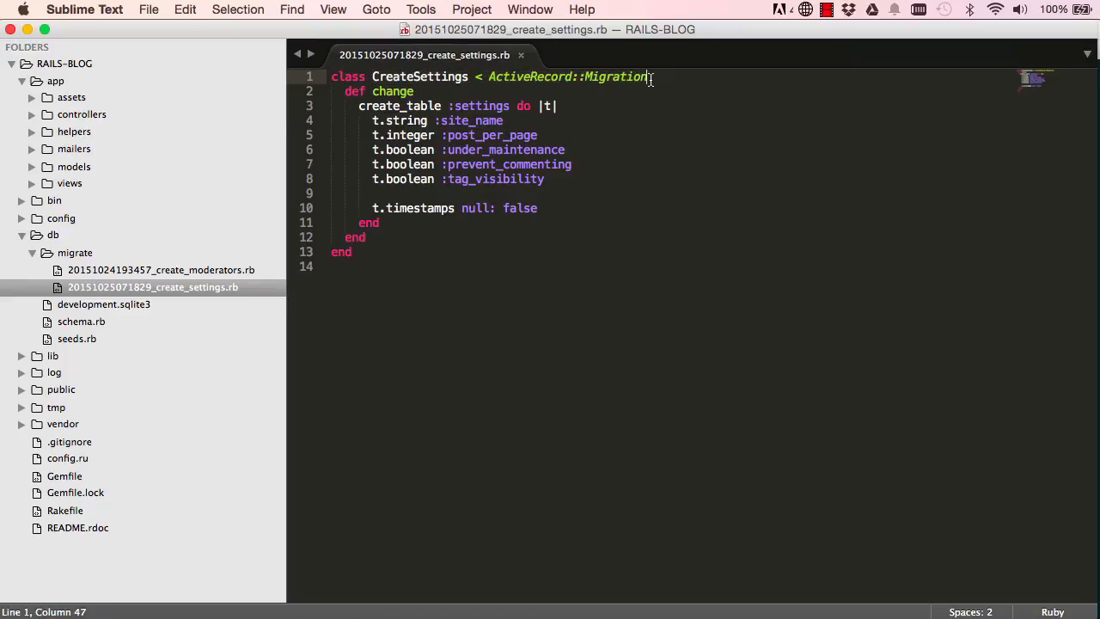
double_click(567, 75)
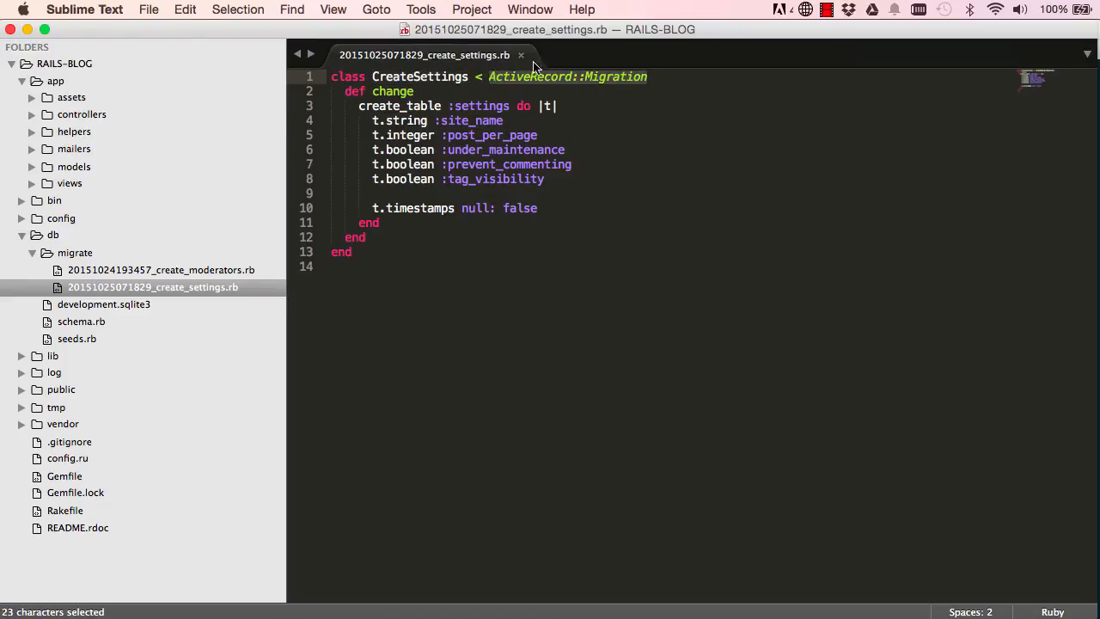
double_click(394, 91)
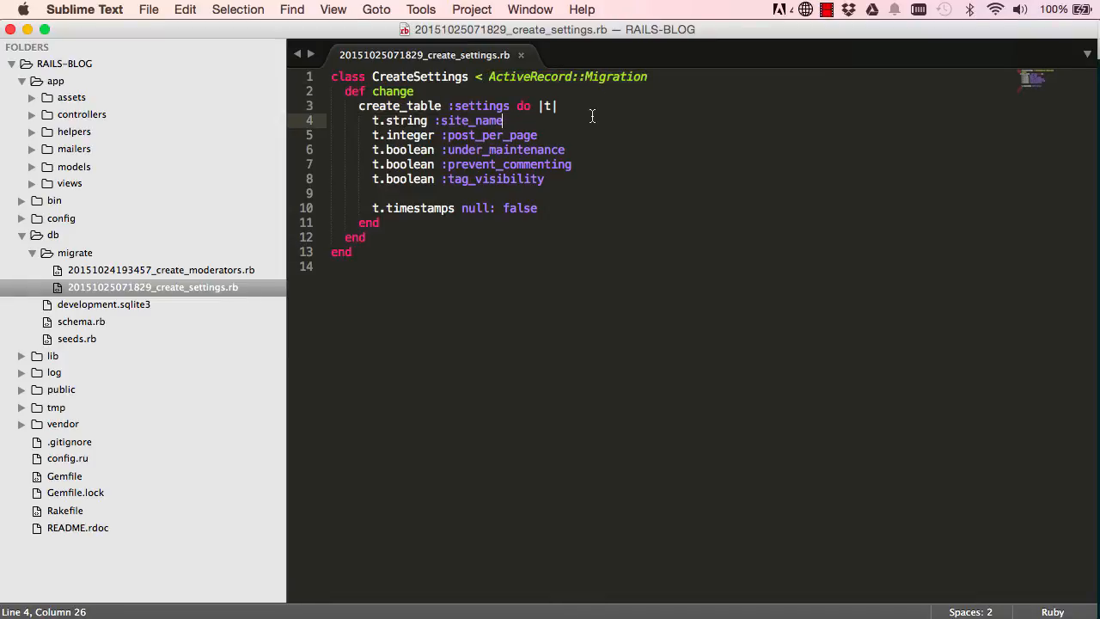
double_click(481, 106)
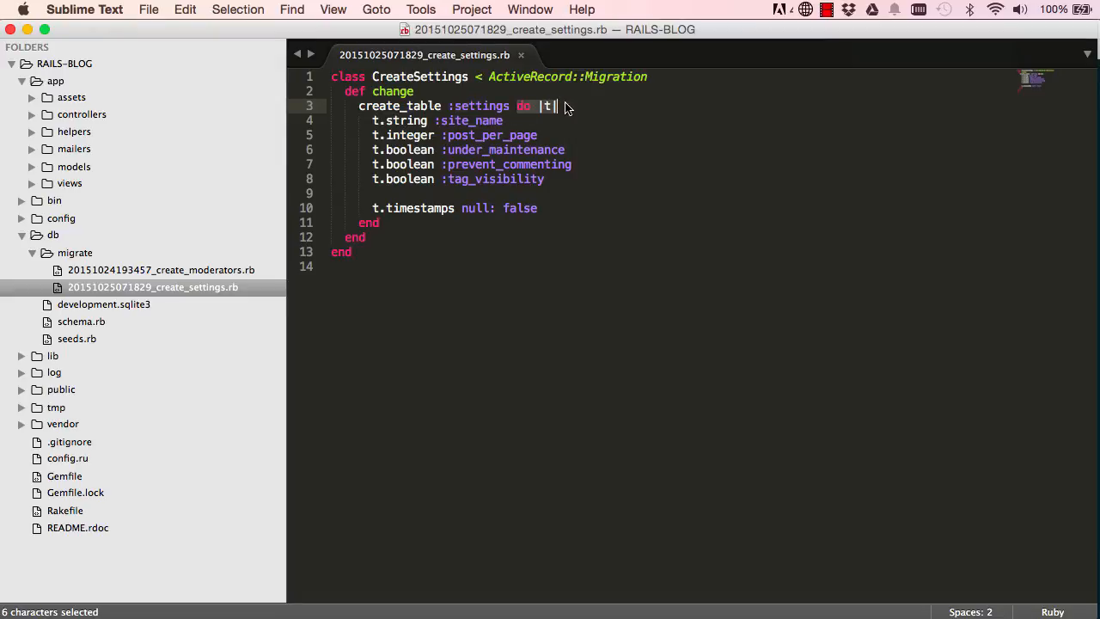
click(547, 106)
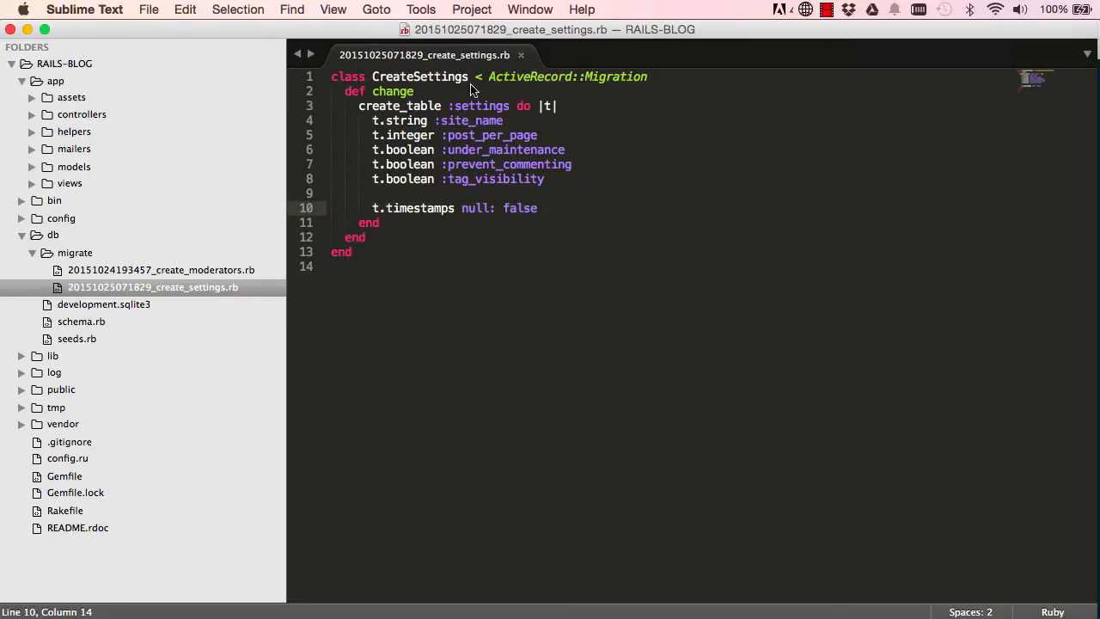
mouse_move(473, 130)
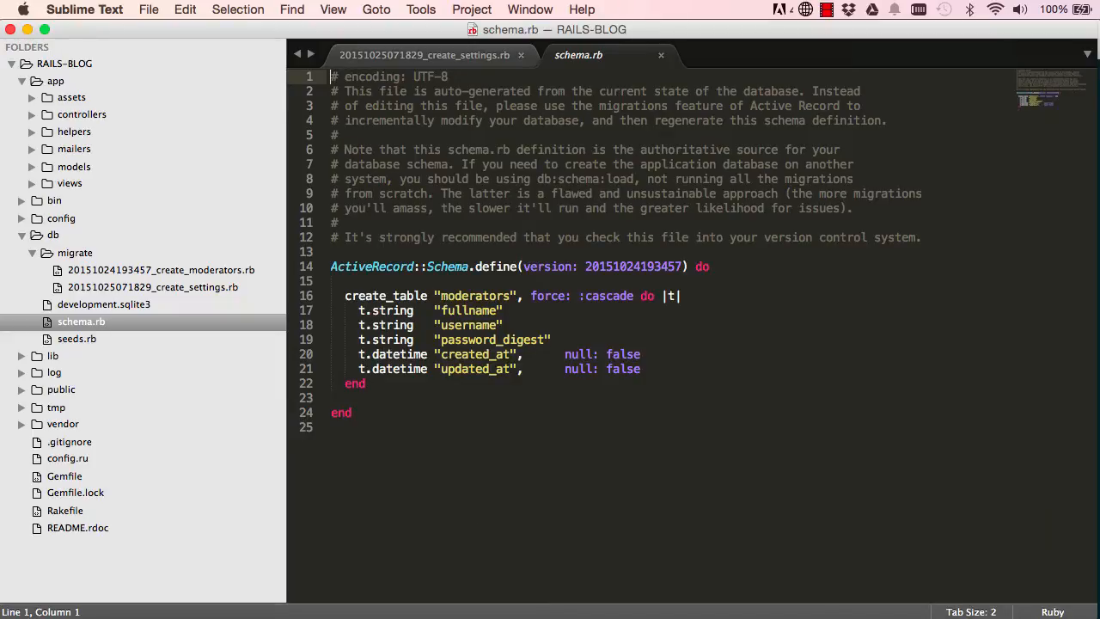
Step: Reload localhost:3000 and select db:migrate in the pending-migration error
click(69, 11)
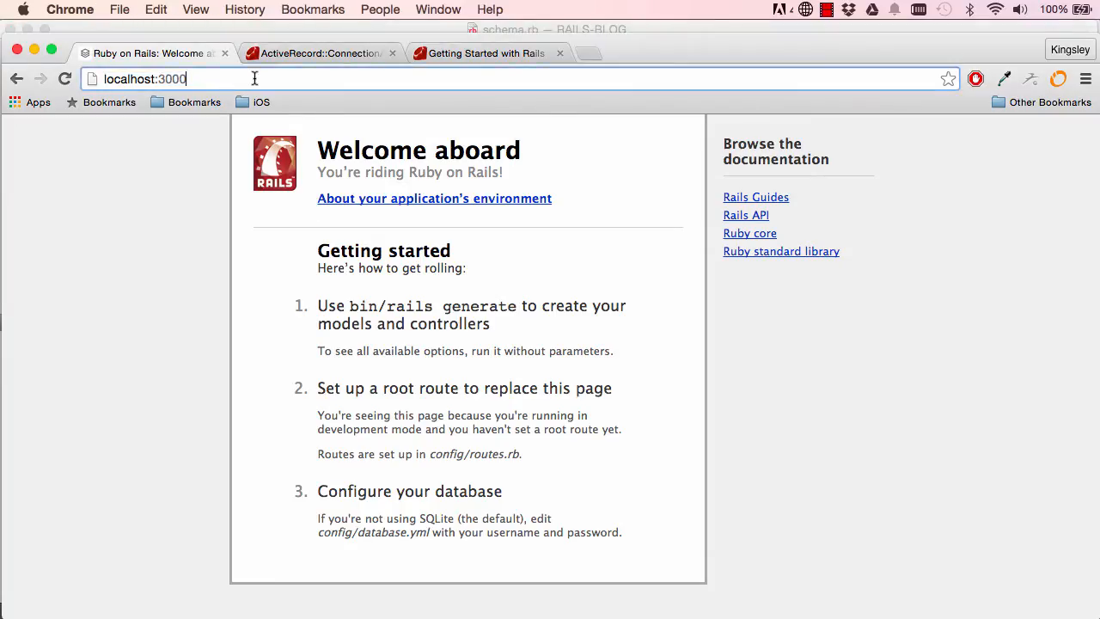
key(Return)
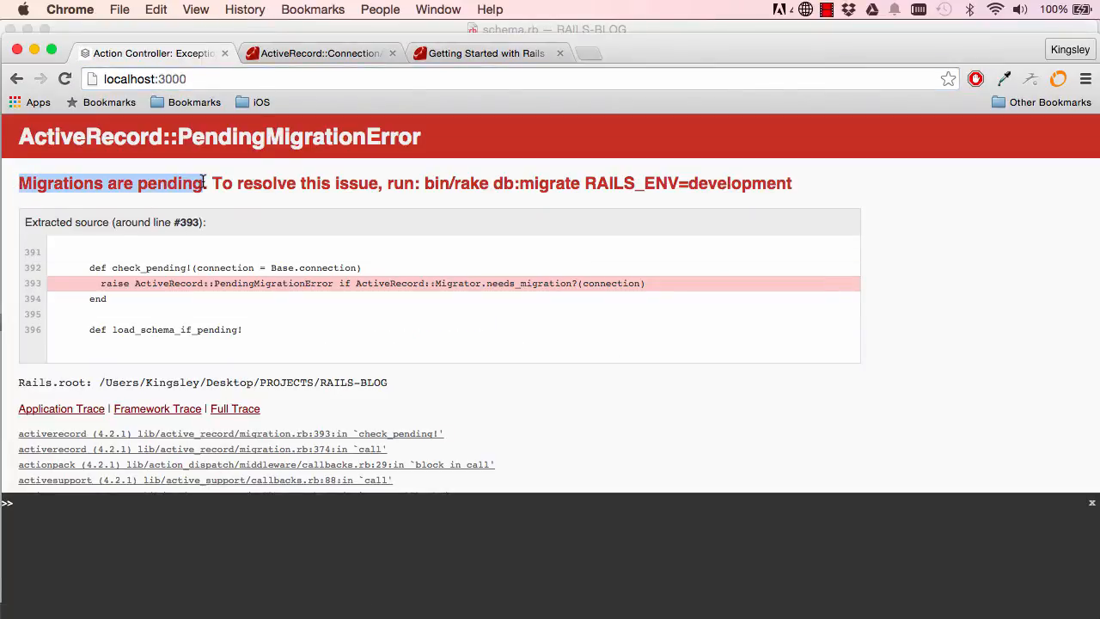
mouse_move(329, 170)
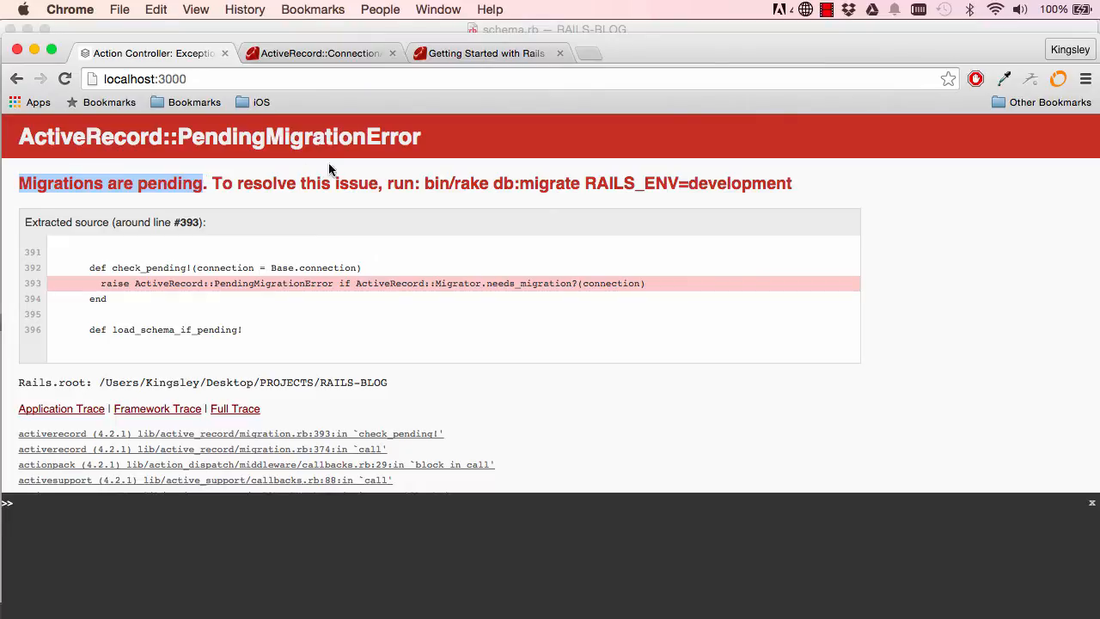
double_click(536, 182)
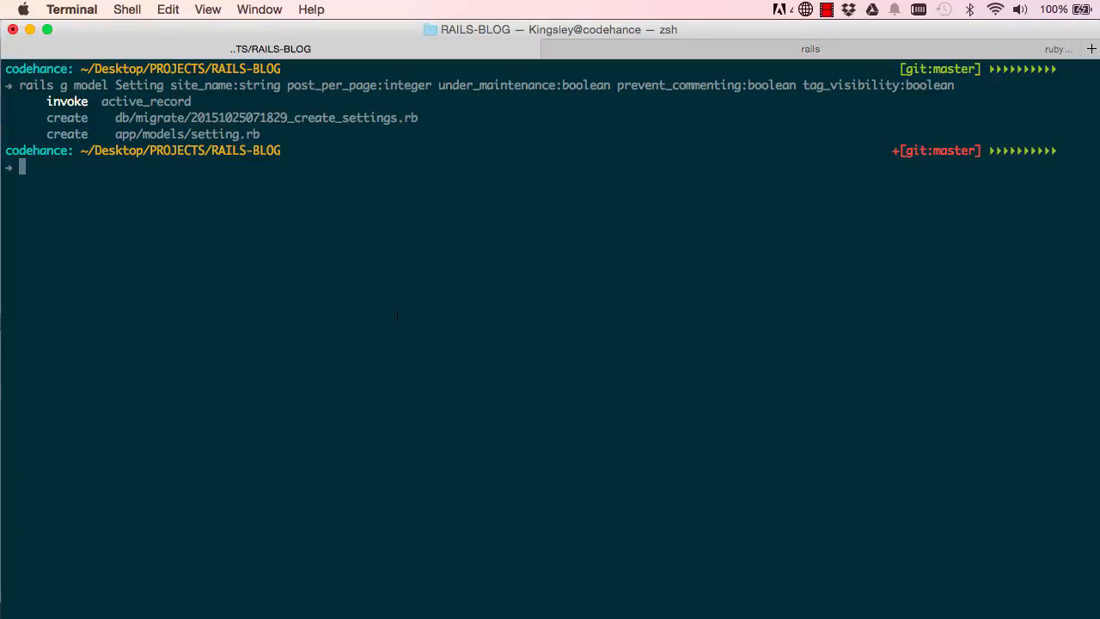
Step: Enter rake db:migrate to create the settings table
text(rake db:mi)
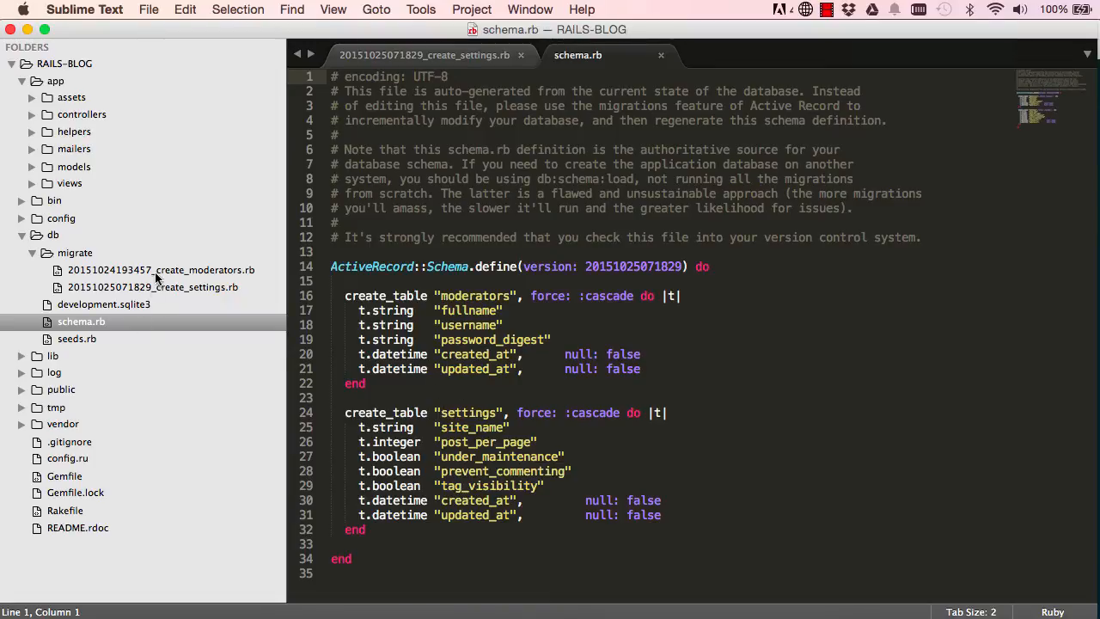
mouse_move(505, 426)
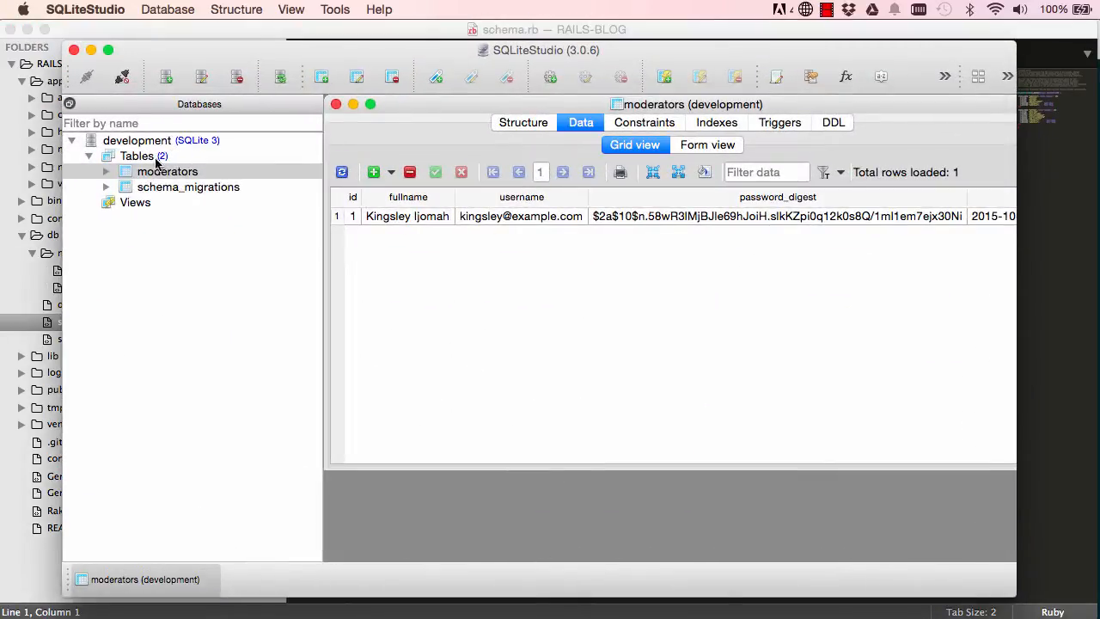
Step: Refresh all schemas of the development database so settings appears
click(138, 141)
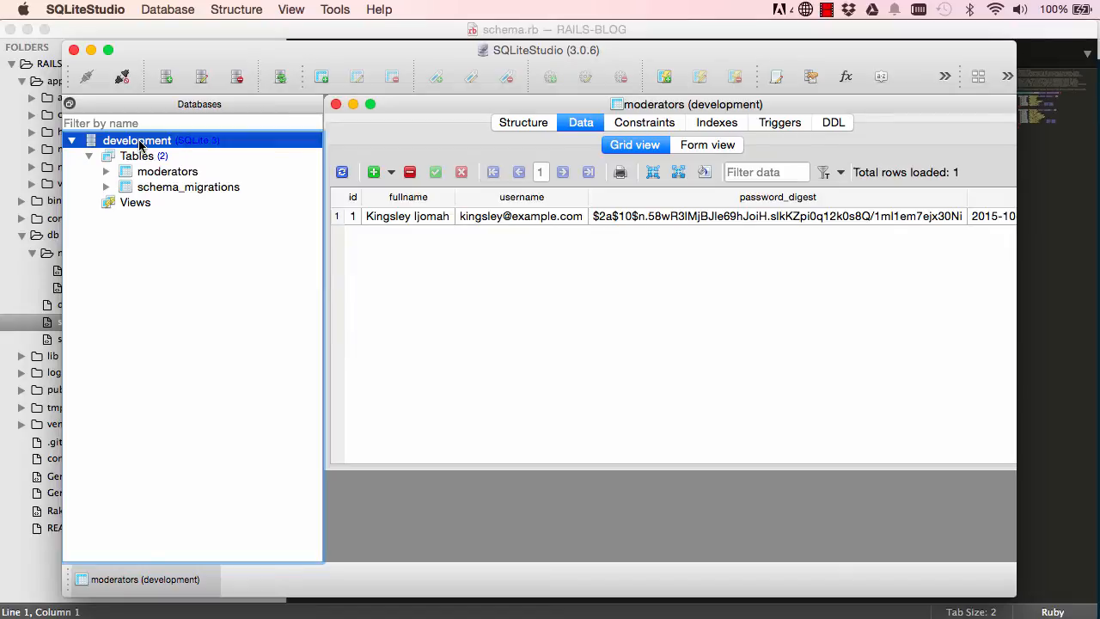
right_click(137, 141)
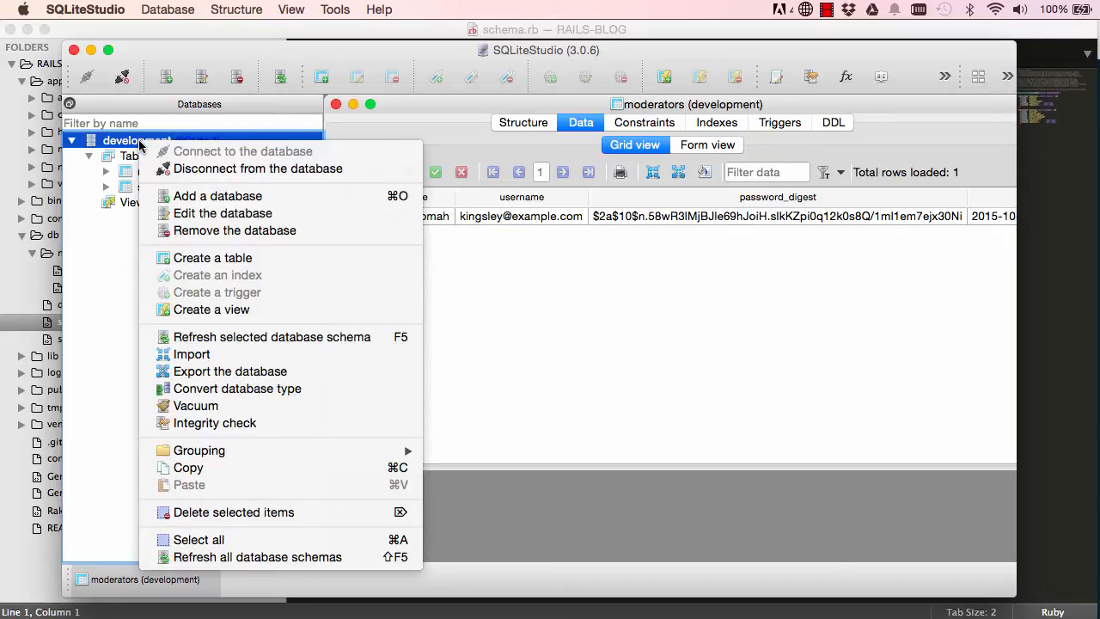
mouse_move(265, 556)
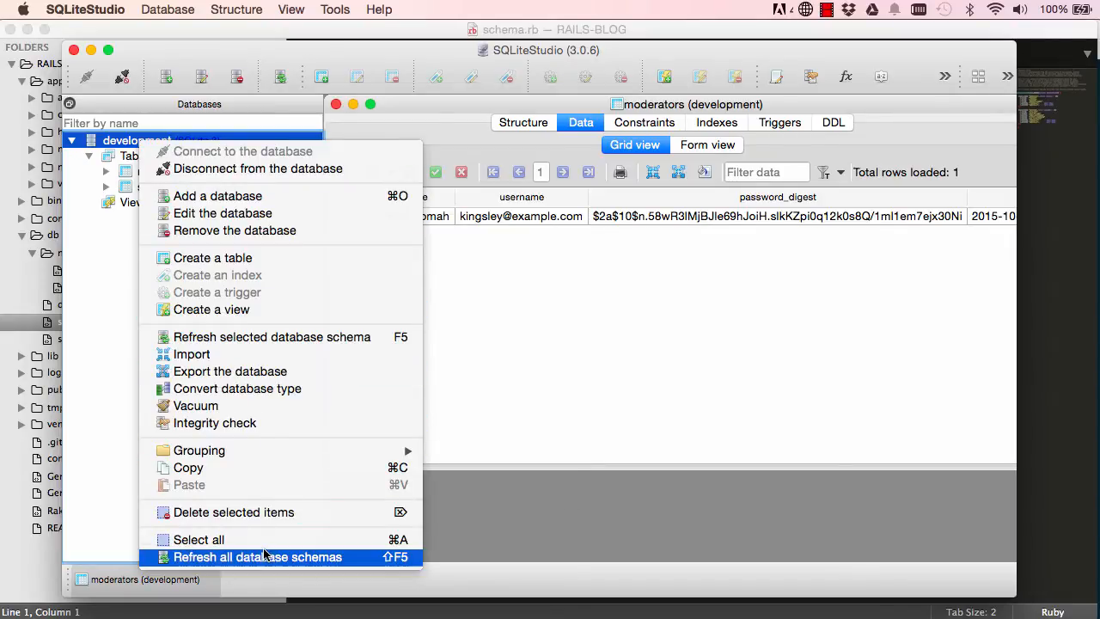
click(256, 557)
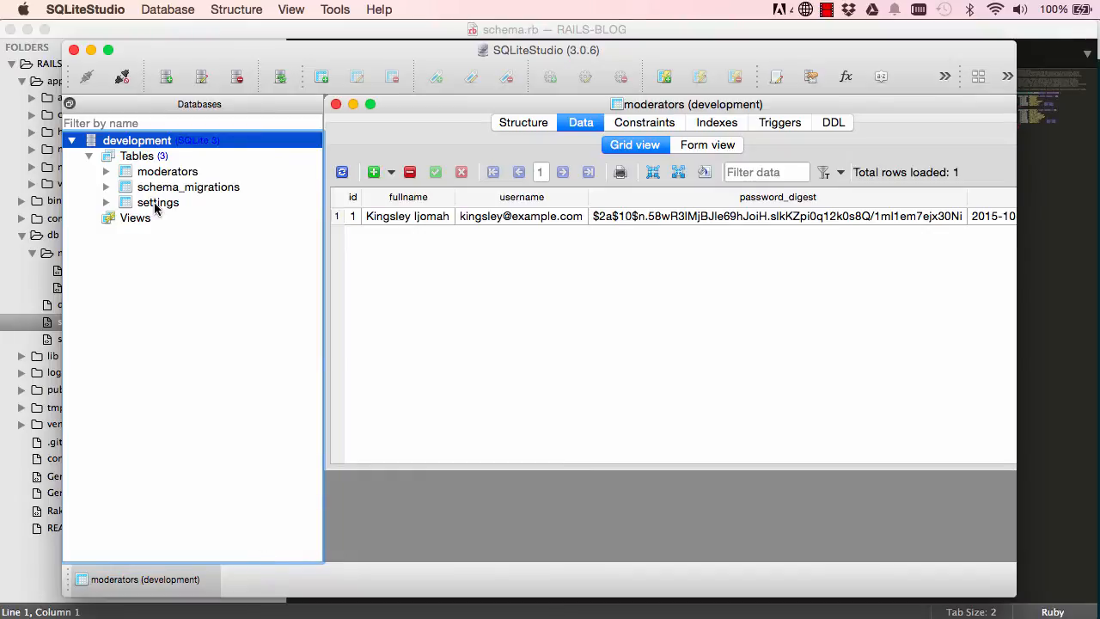
Step: View the settings table's columns and its empty Data rows
double_click(158, 203)
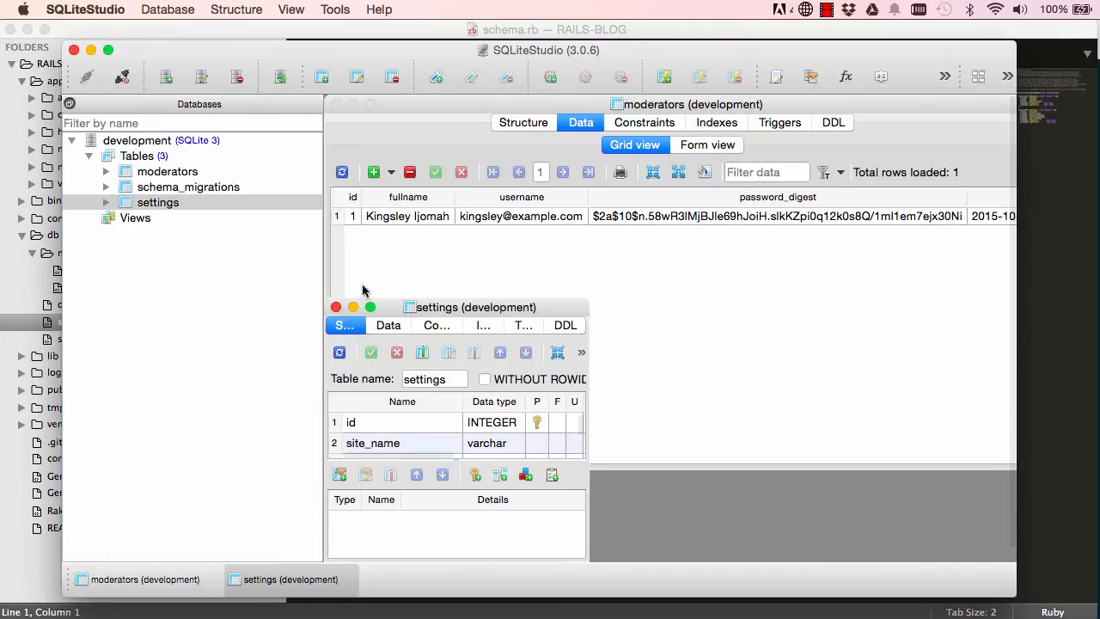
drag(474, 306, 480, 134)
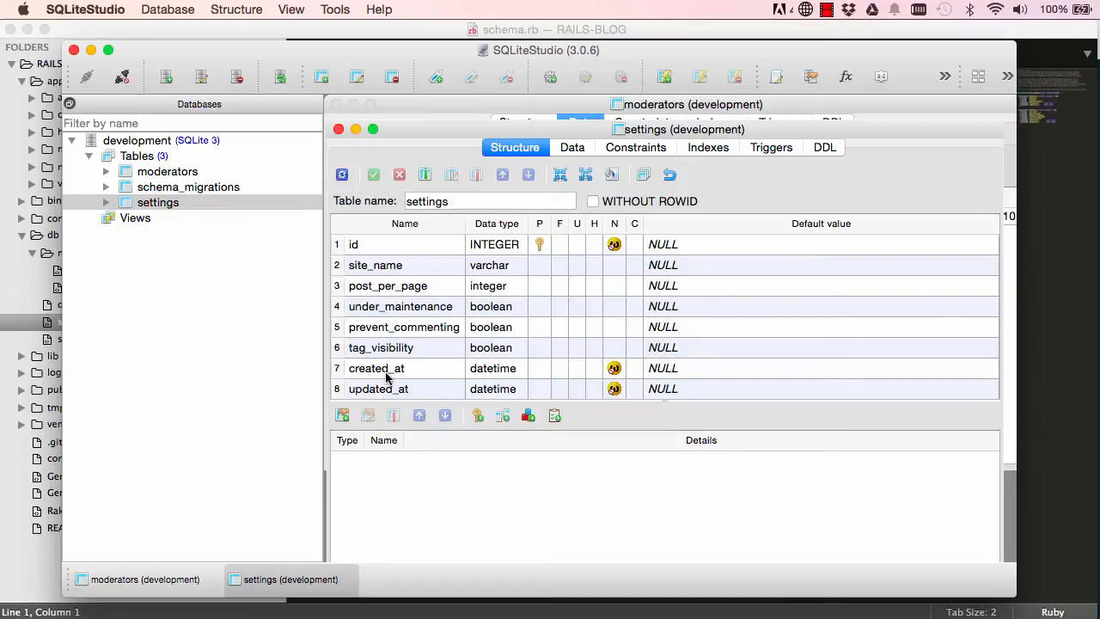
click(571, 148)
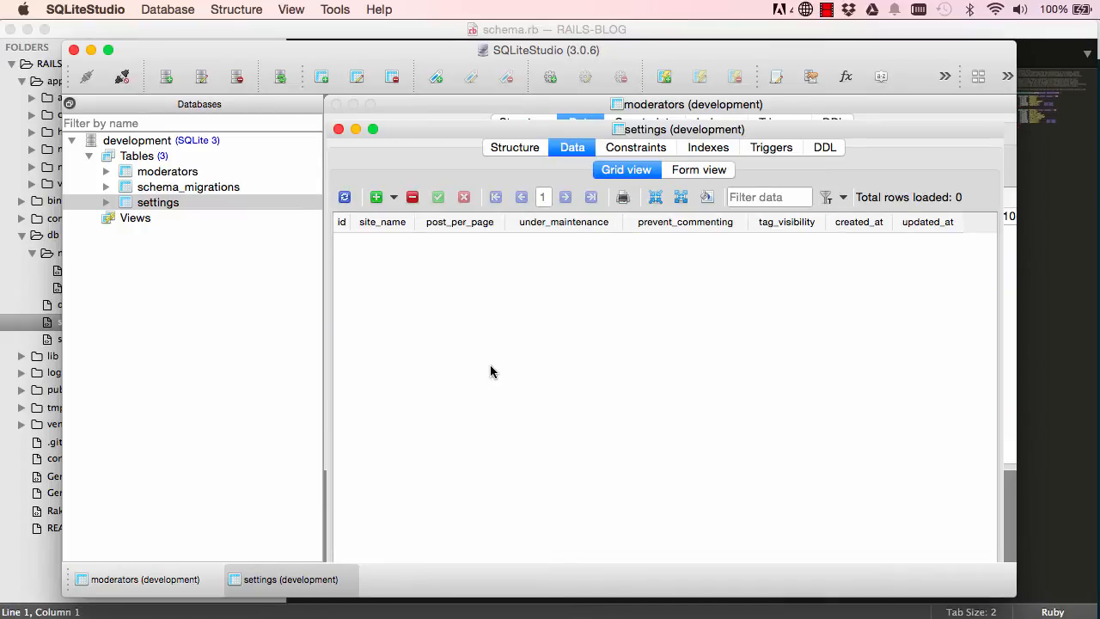
mouse_move(493, 306)
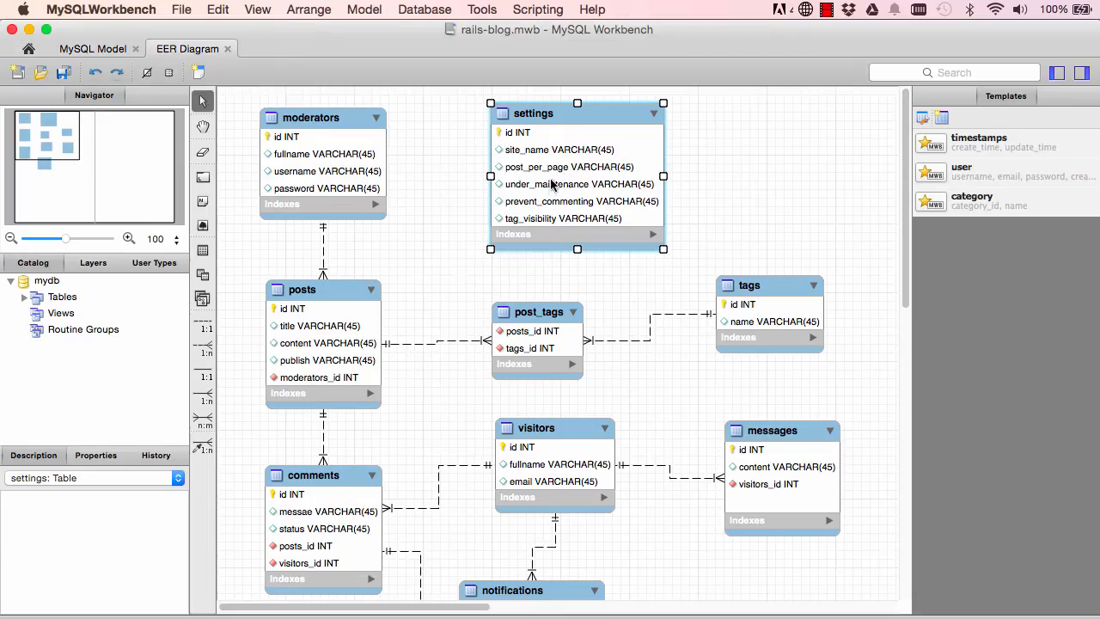
scroll(down, 3)
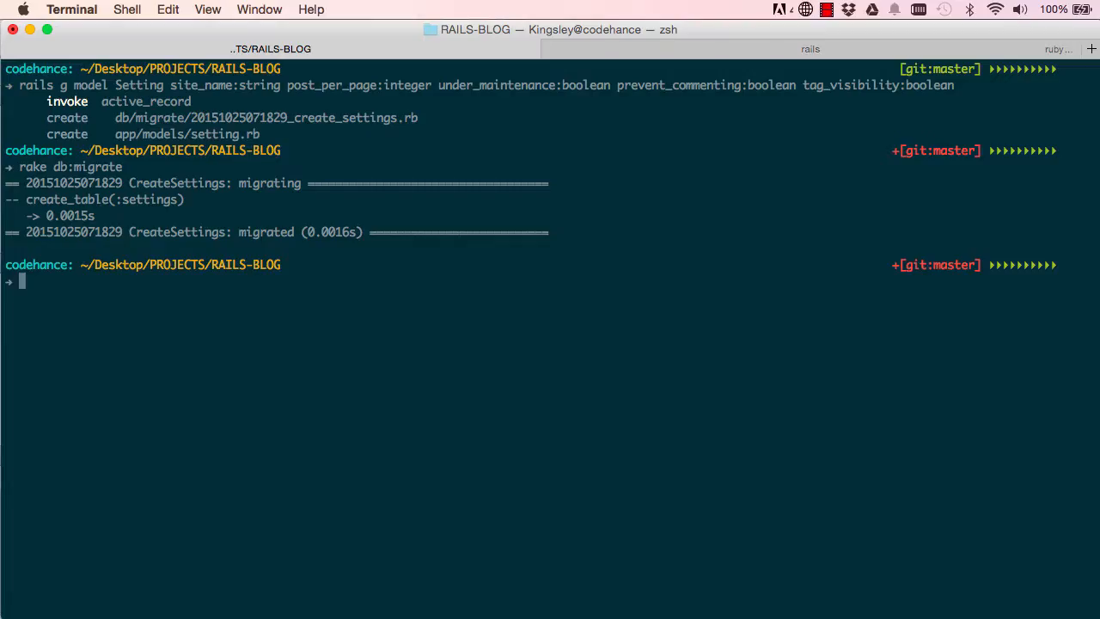
mouse_move(428, 370)
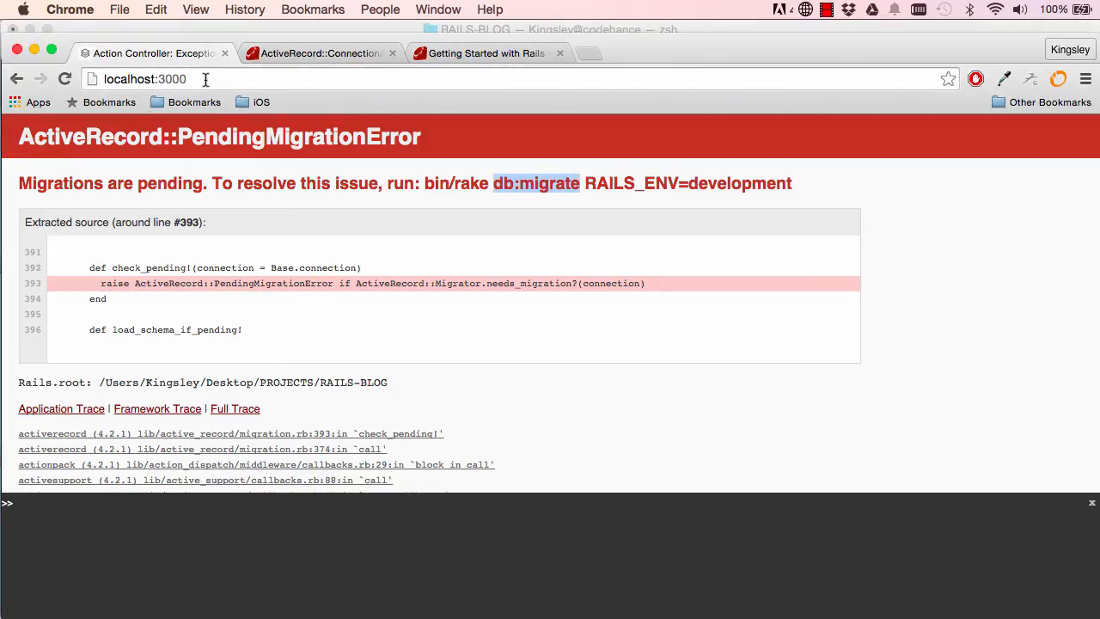
click(66, 79)
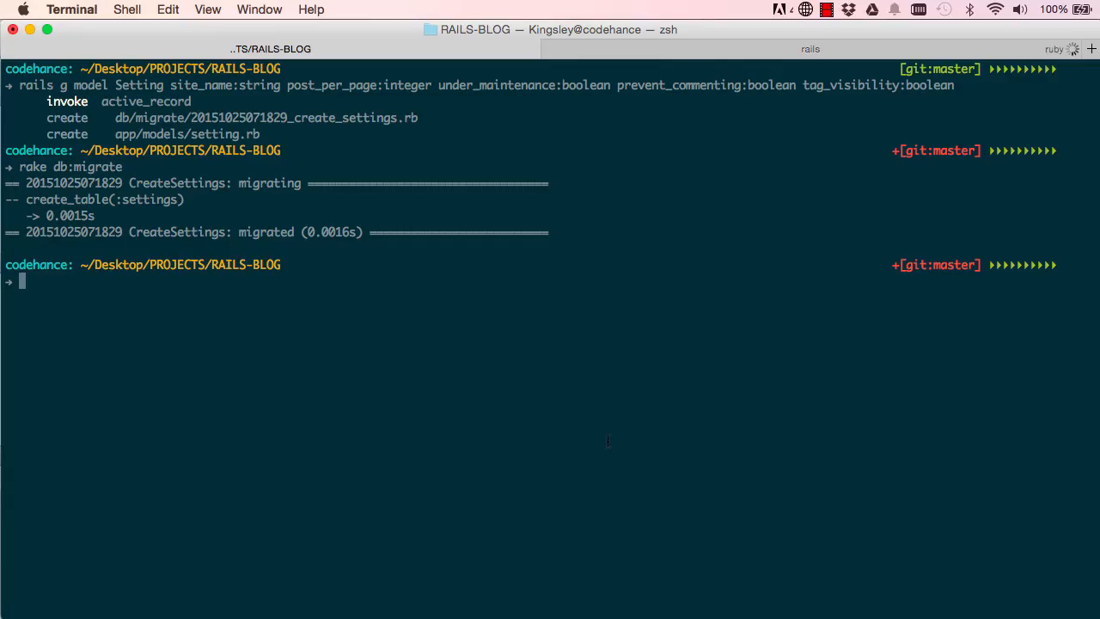
Step: Compose 'rails g model Post title:string content:text publish:boolean moderator:references' without running it
text(rails g model)
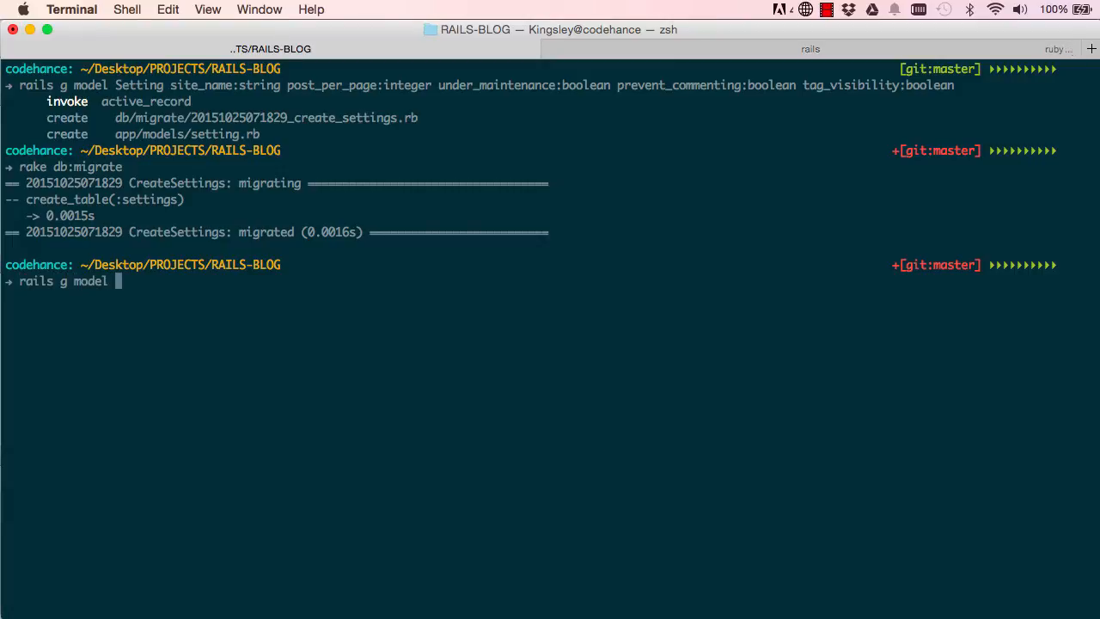
text(Post)
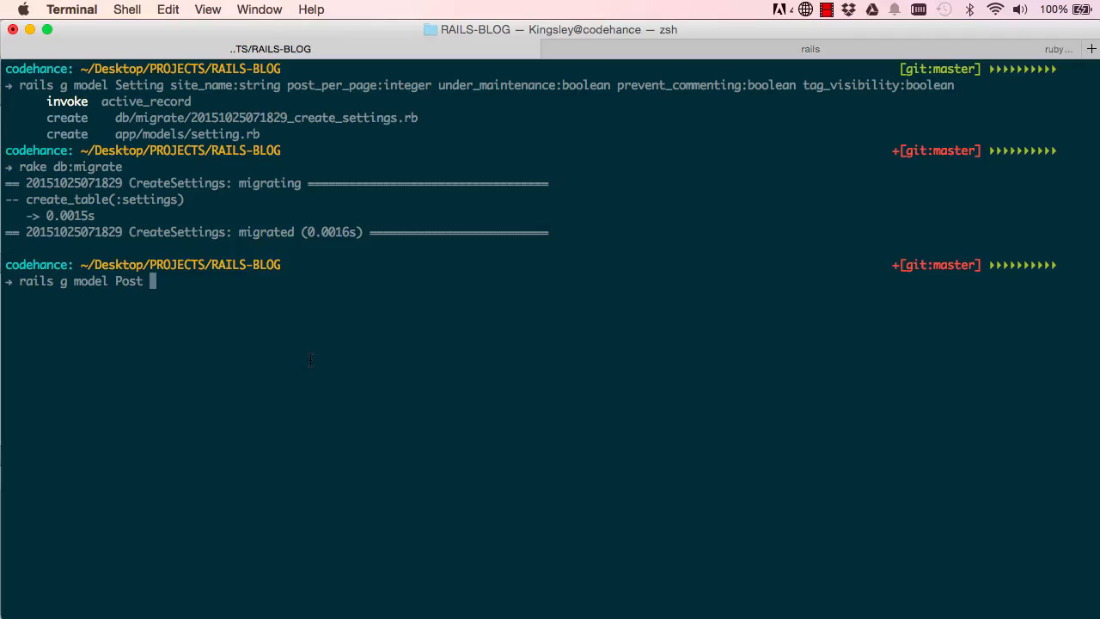
text(title:str)
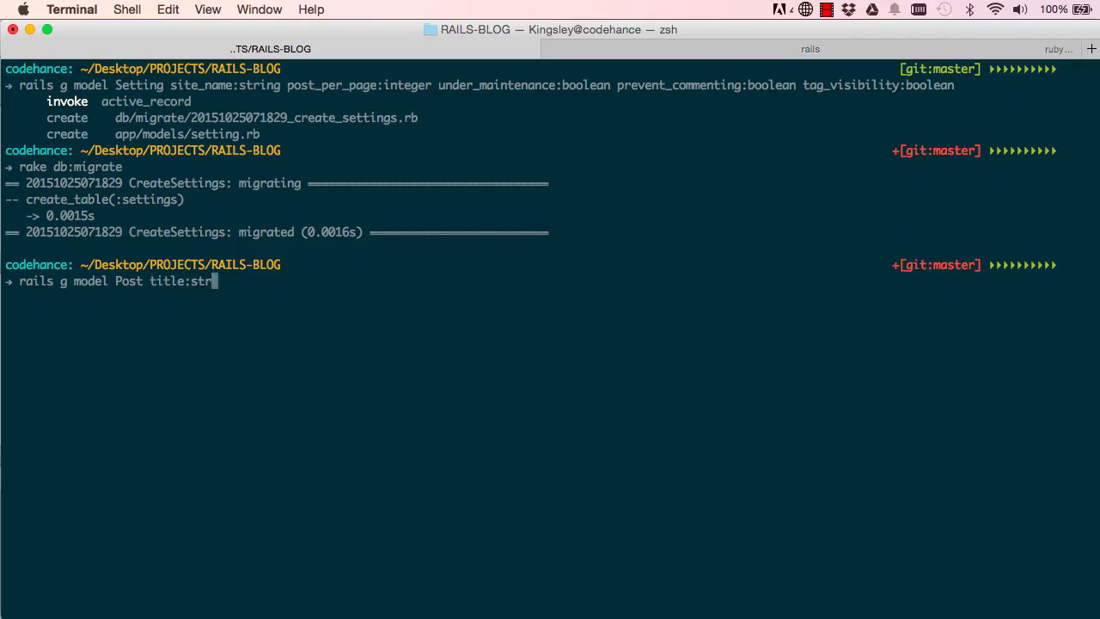
text(ing content)
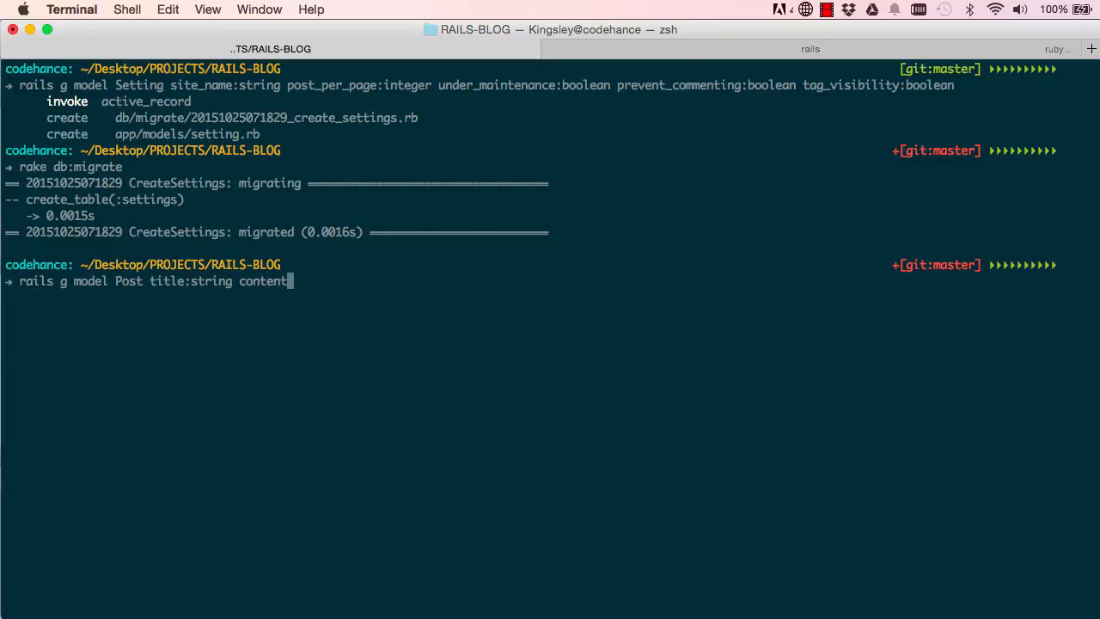
text(:text publish)
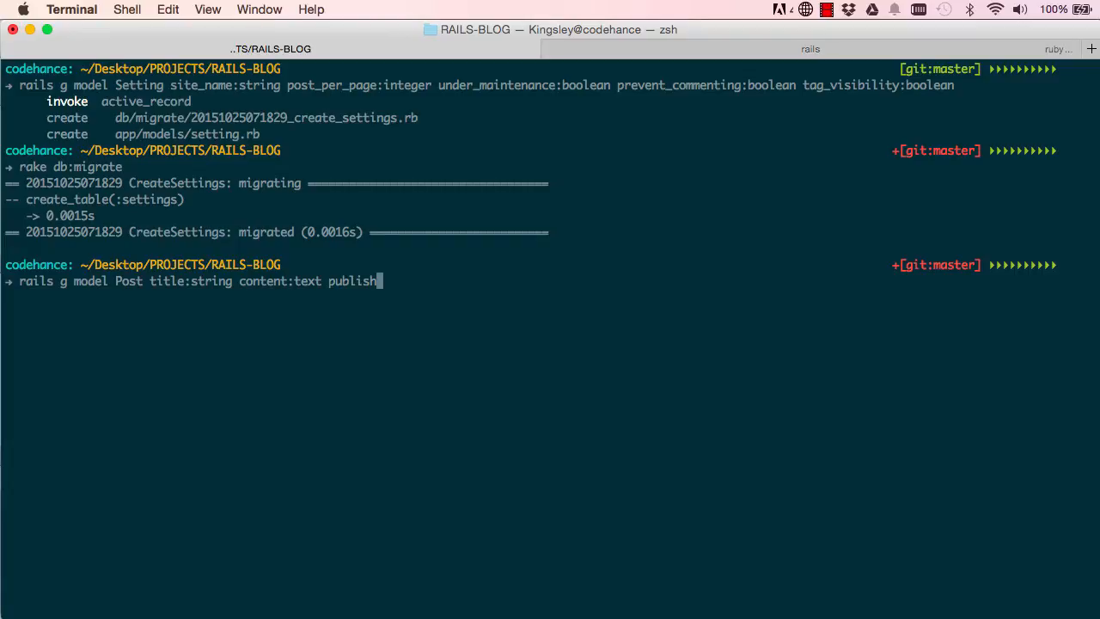
text(:boola)
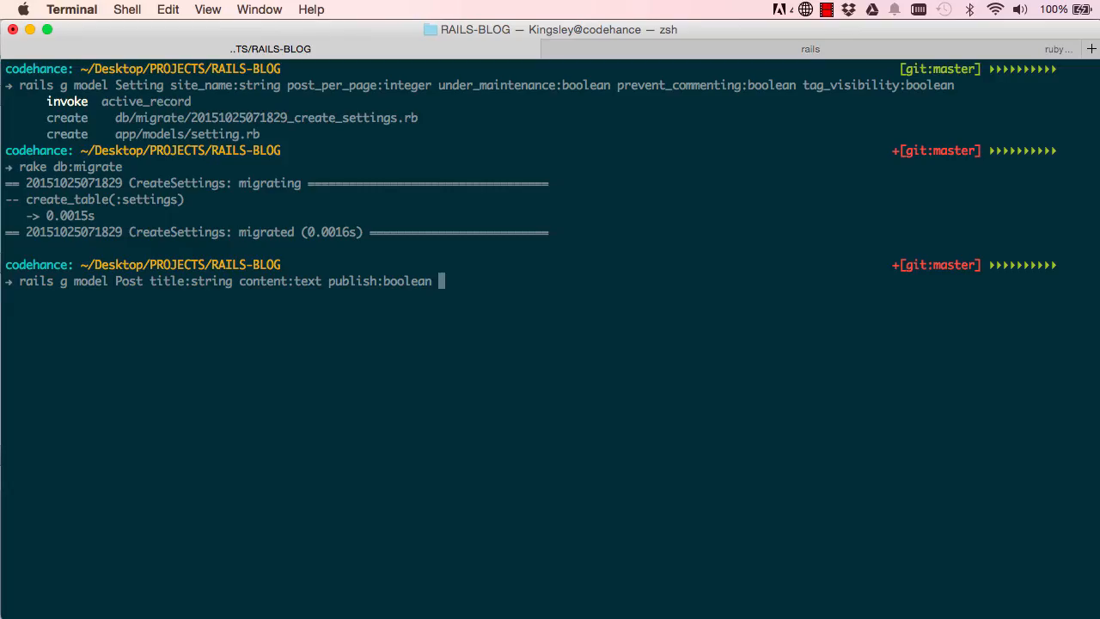
text(moderator)
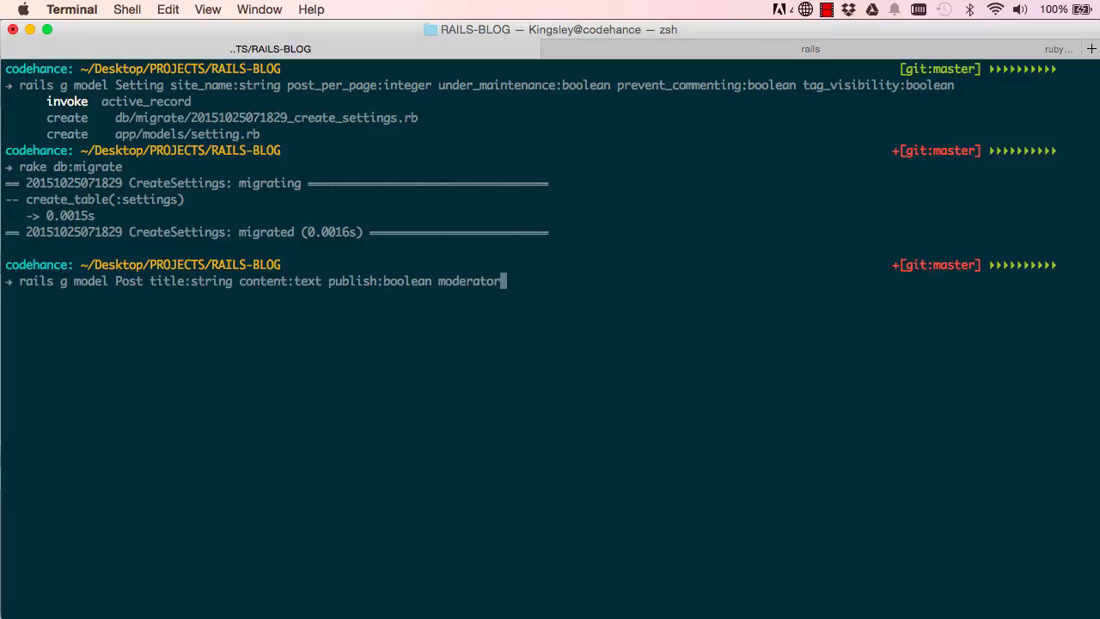
text(:reference)
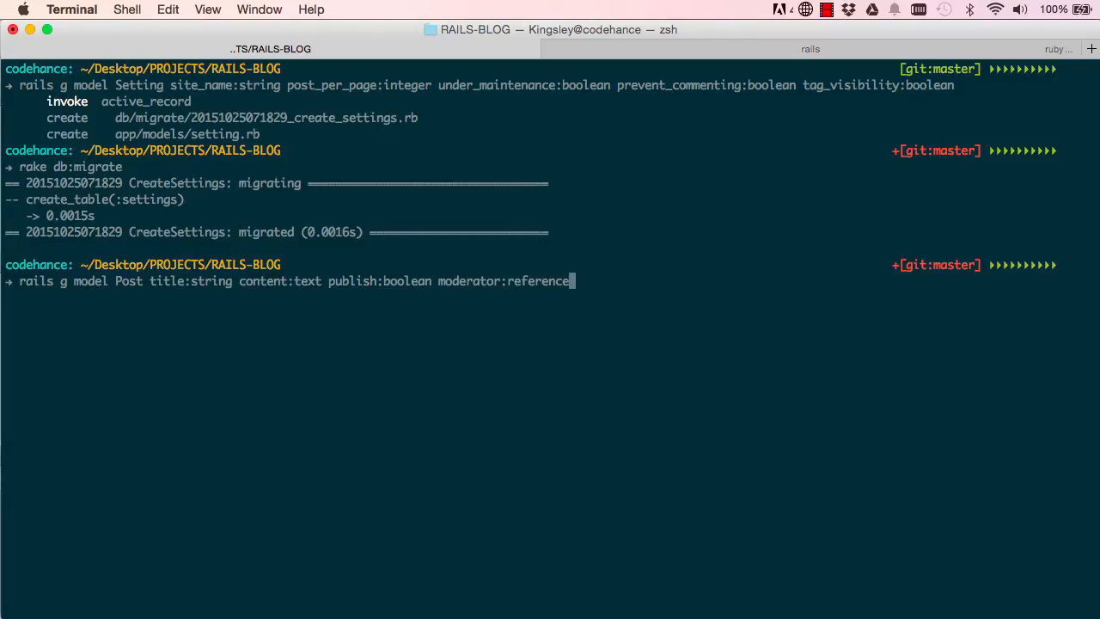
text(s)
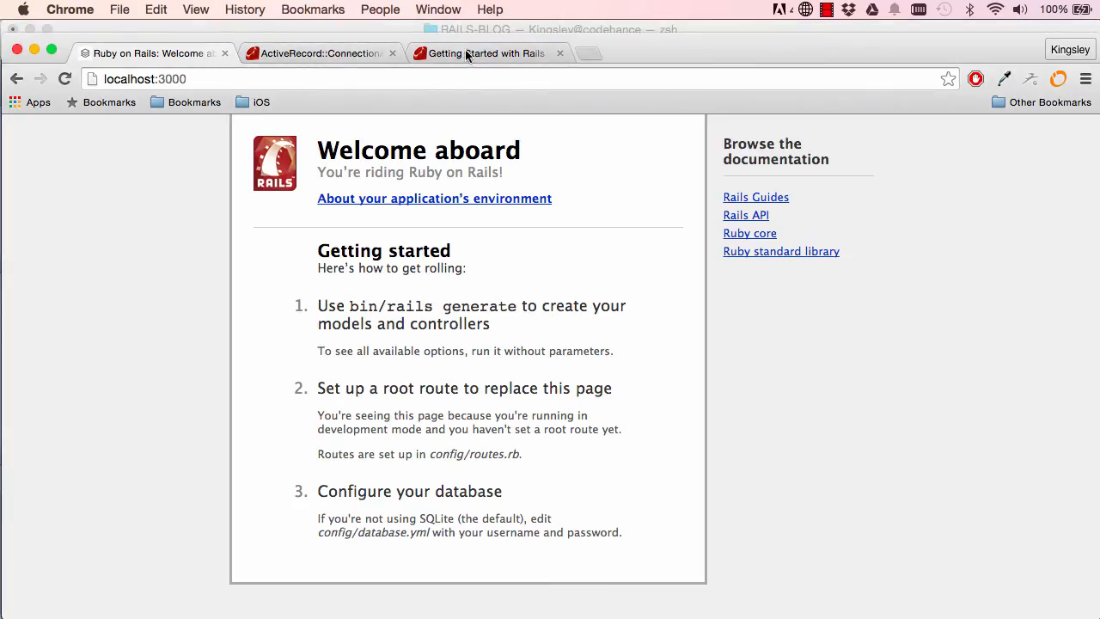
Step: Search the Getting Started guide for 'generate model' and jump to the Comment example
click(484, 51)
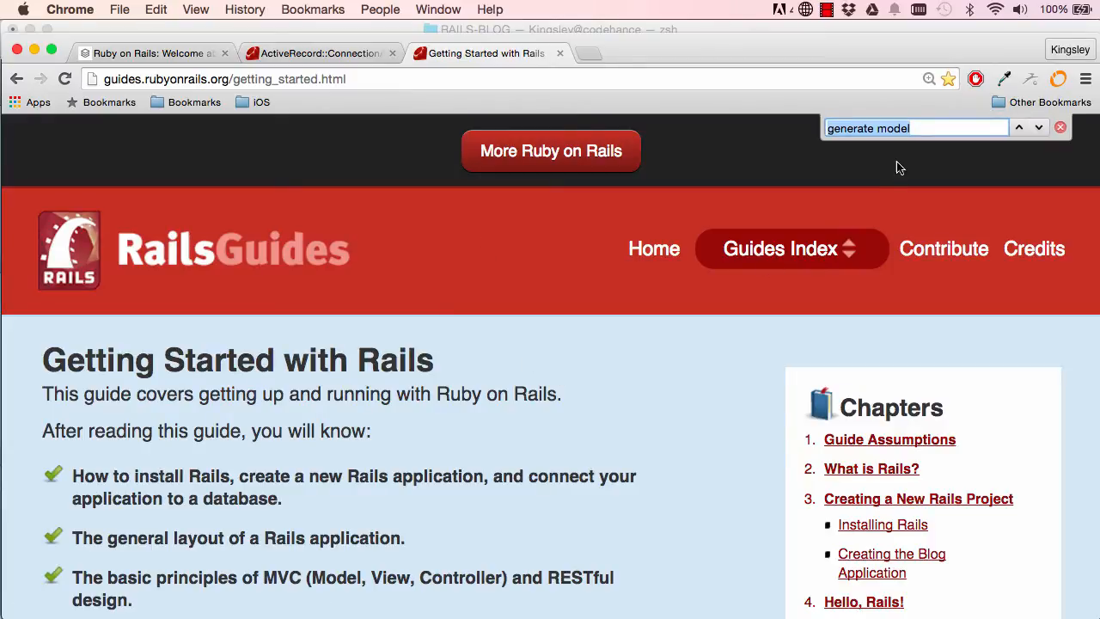
key(Return)
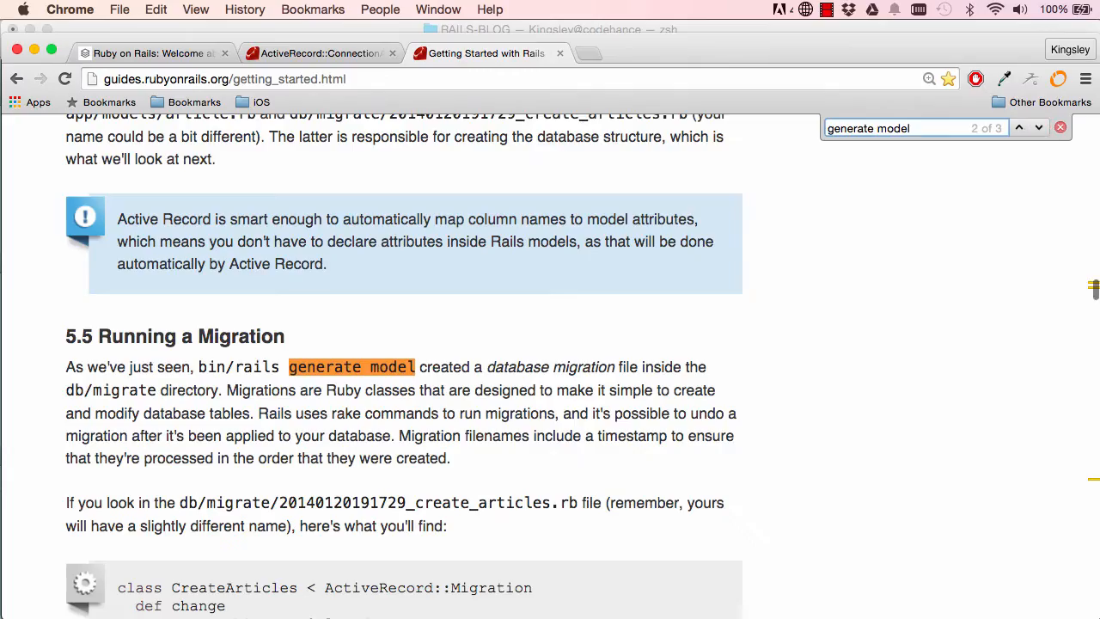
click(1038, 127)
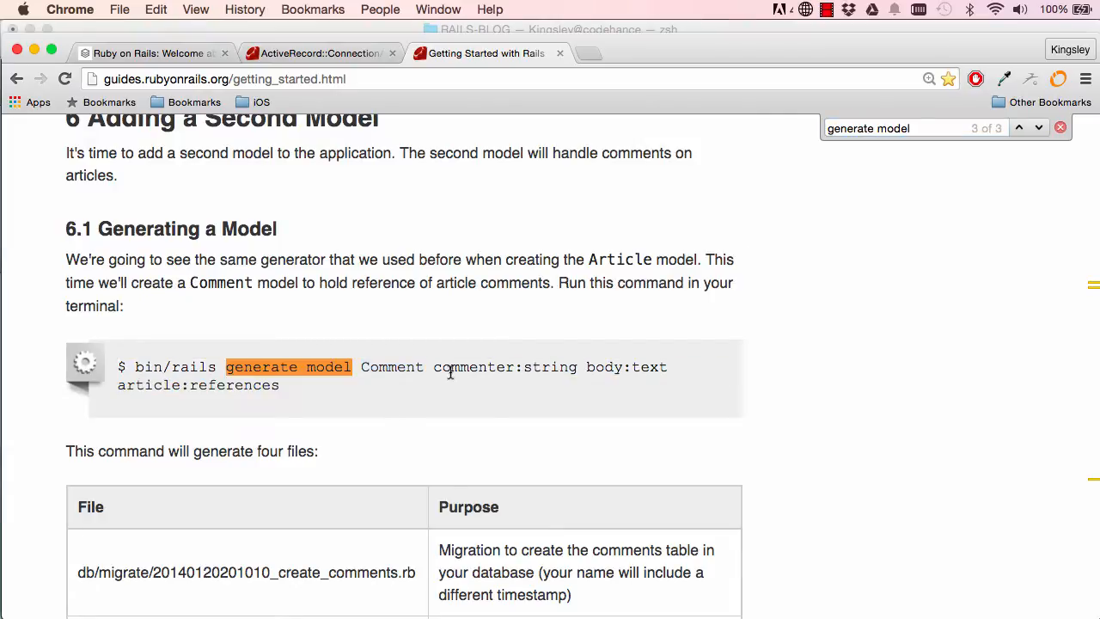
mouse_move(639, 367)
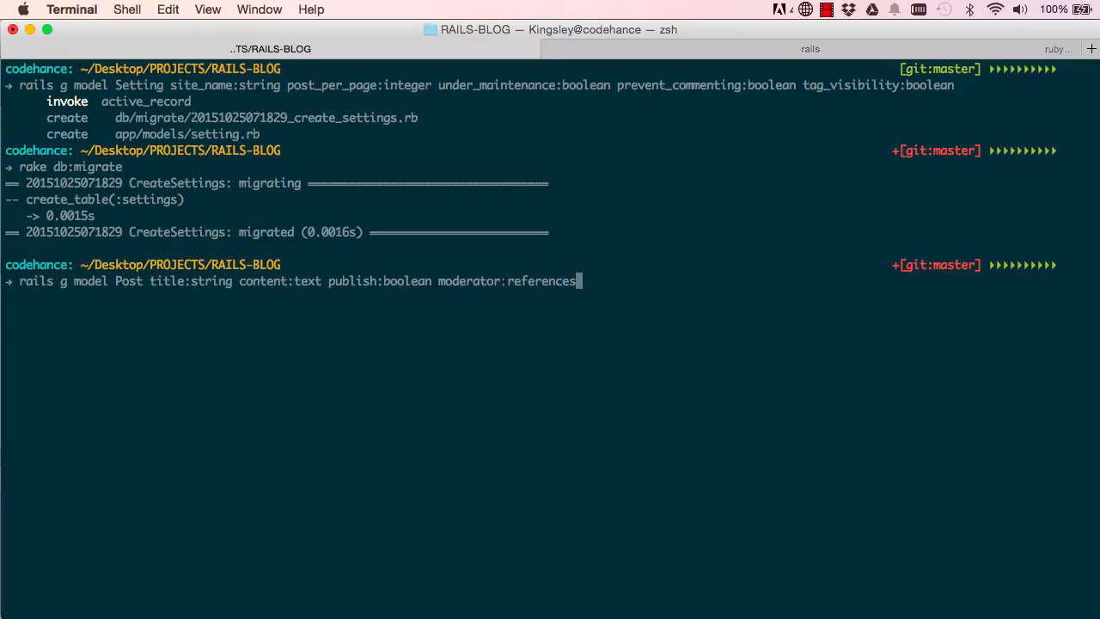
Step: Run the Post model command to create the create_posts migration
key(Return)
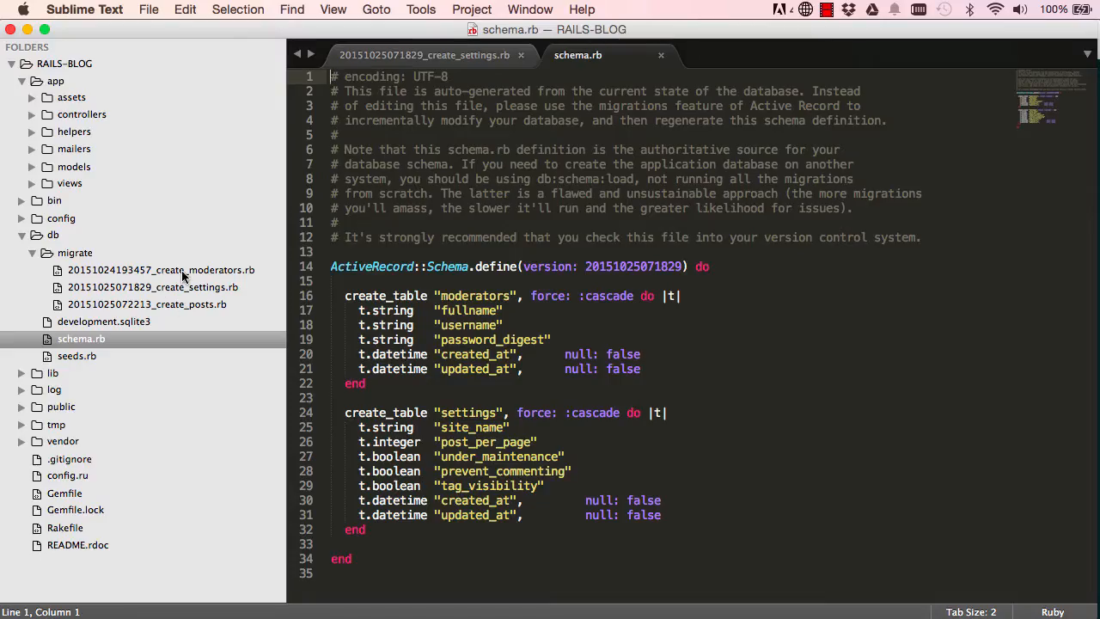
Step: Review the create_posts migration's t.references :moderator line with its index and foreign key
click(146, 304)
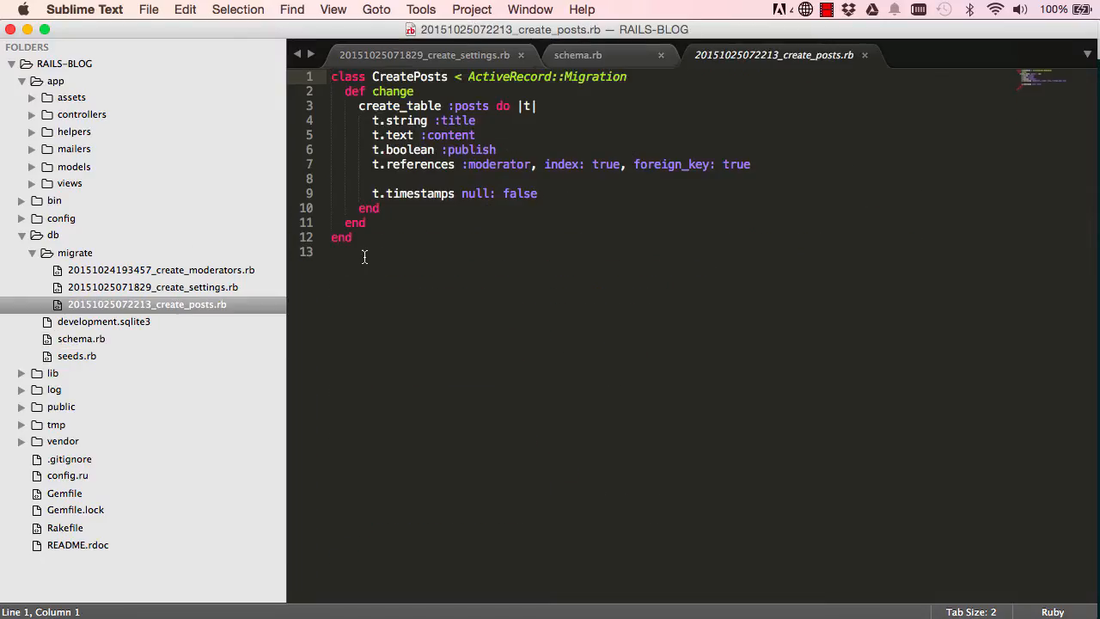
double_click(467, 106)
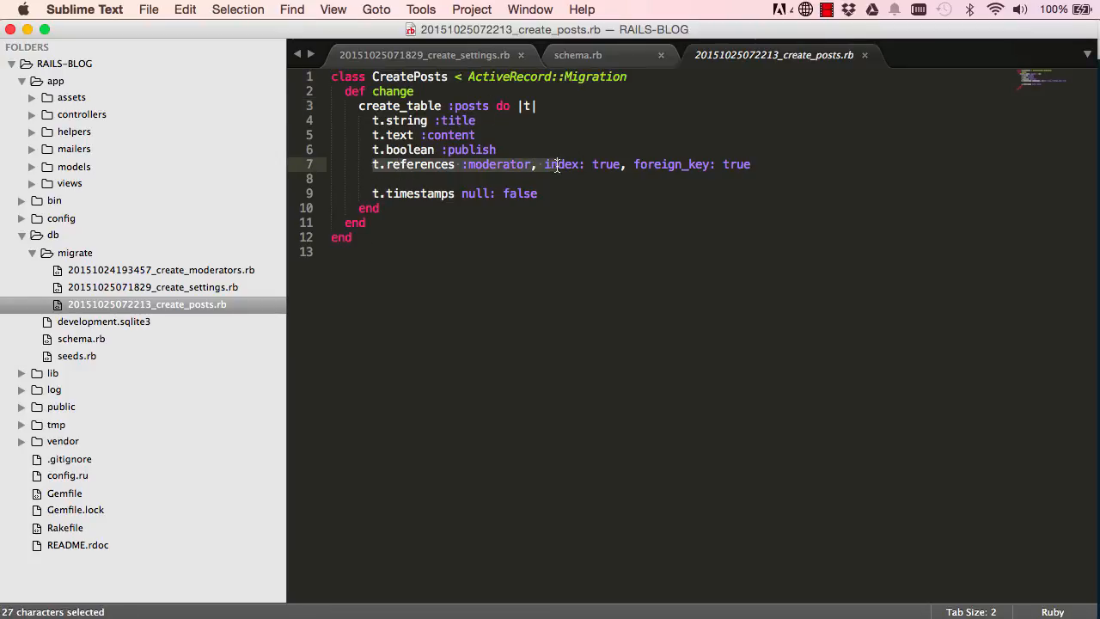
click(754, 165)
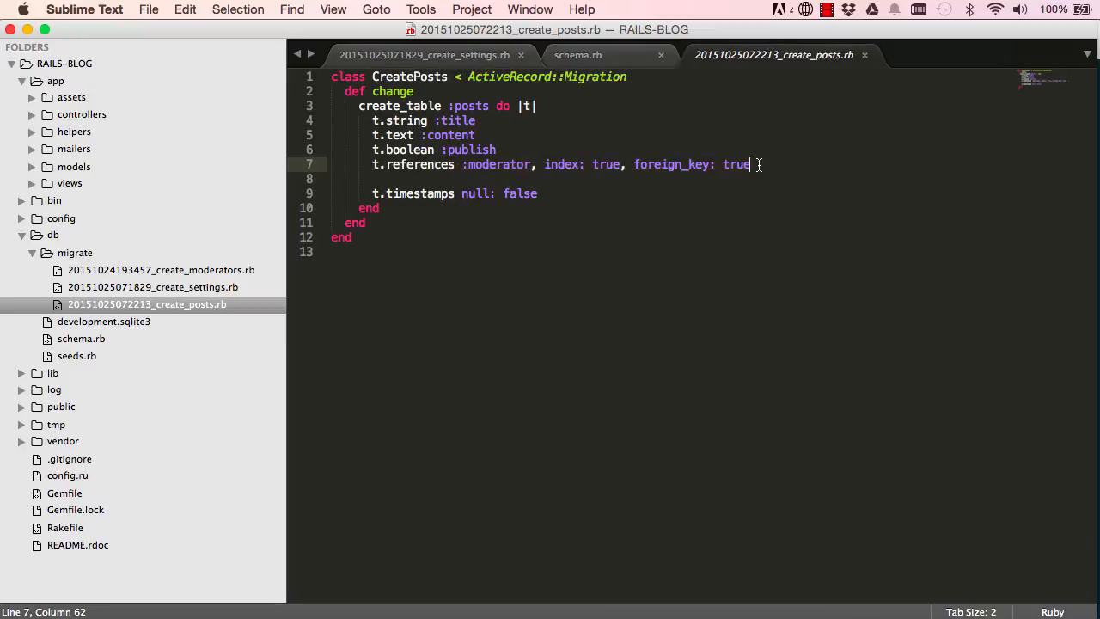
double_click(670, 165)
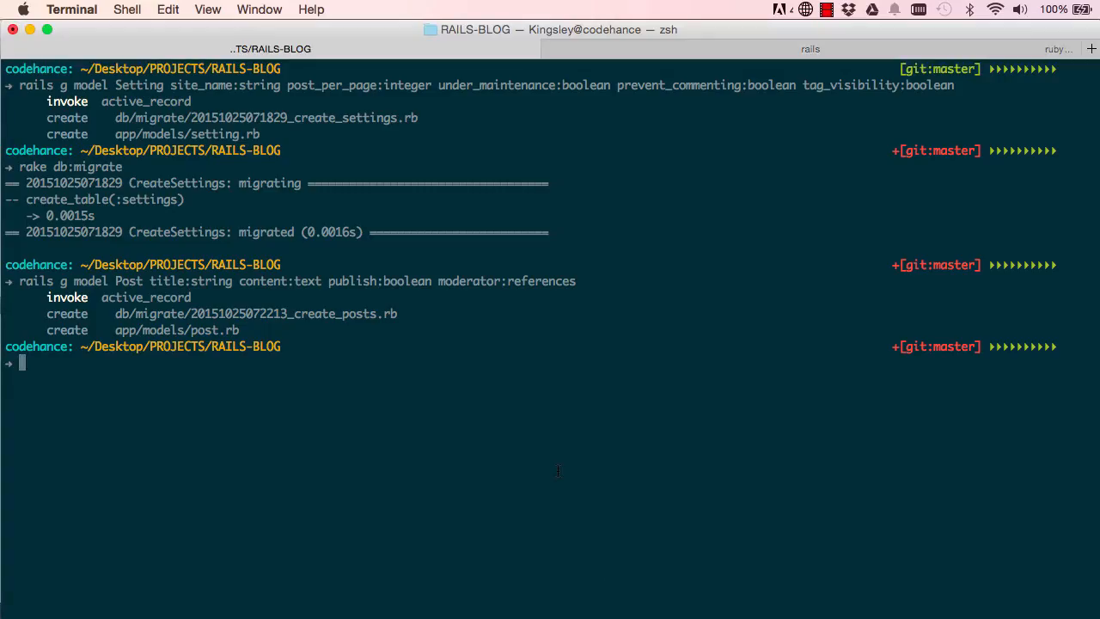
Step: Run 'rake db:migrate' to create the posts table, then clear the terminal
text(rake db)
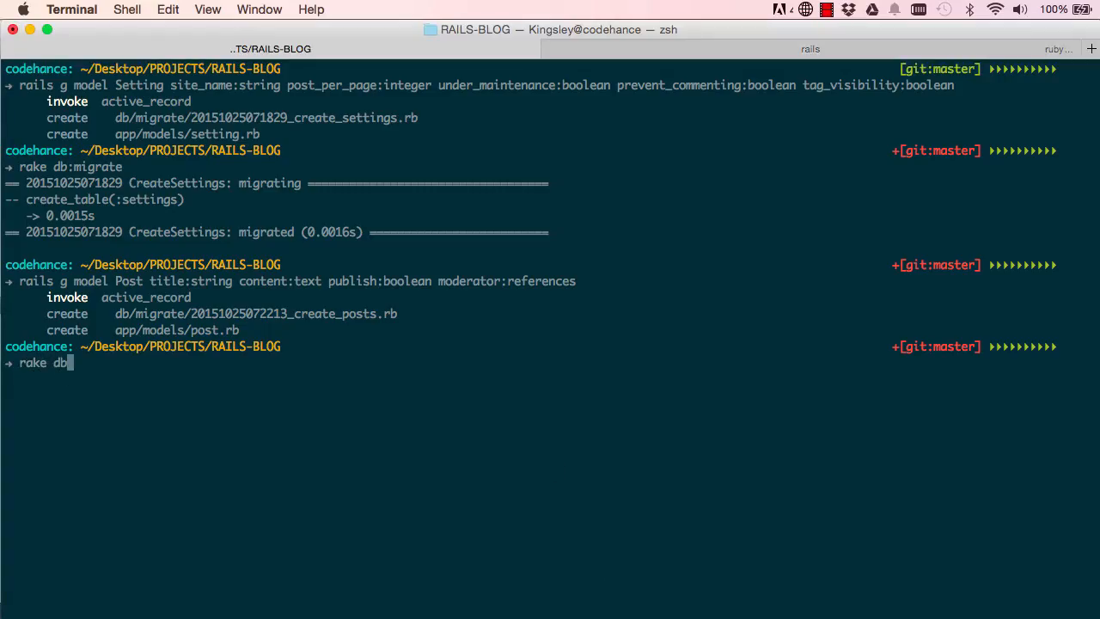
key(Return)
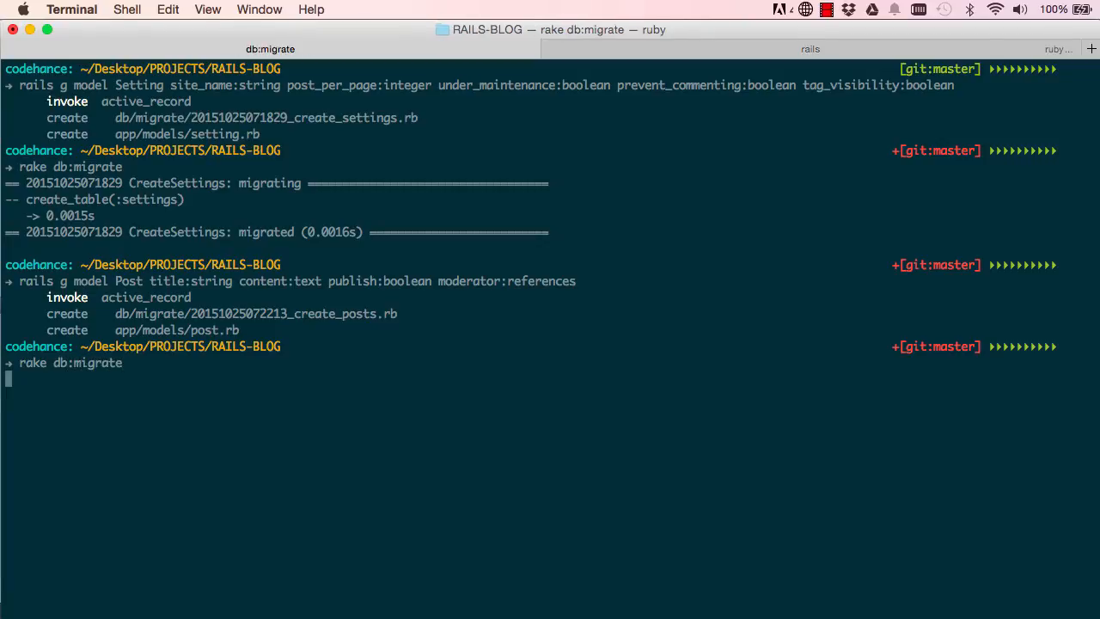
key(Return)
text(cle)
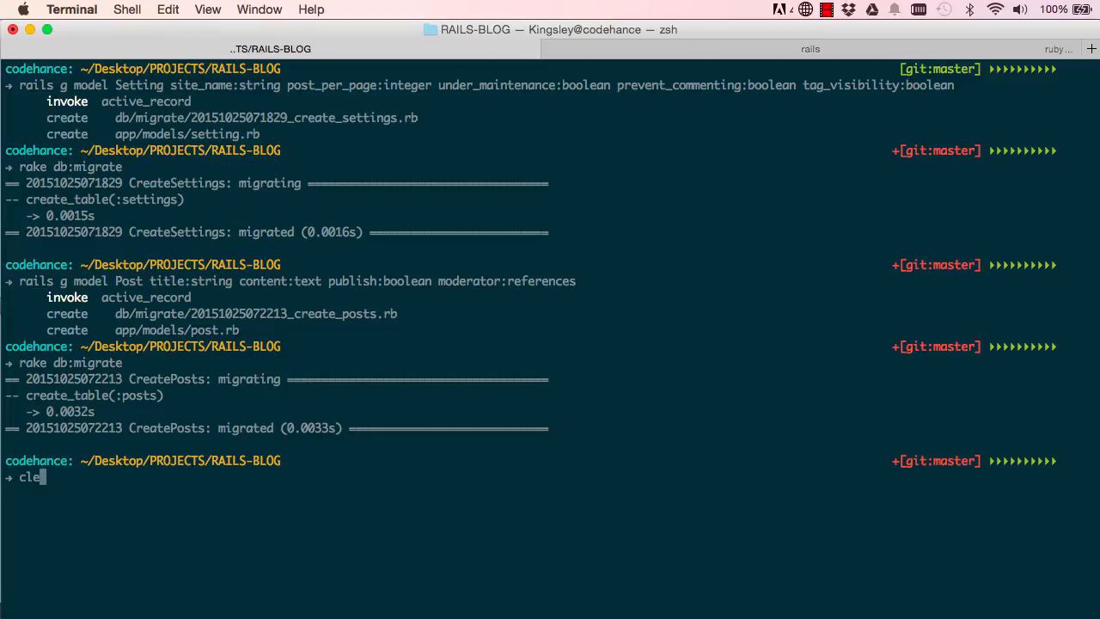
key(Return)
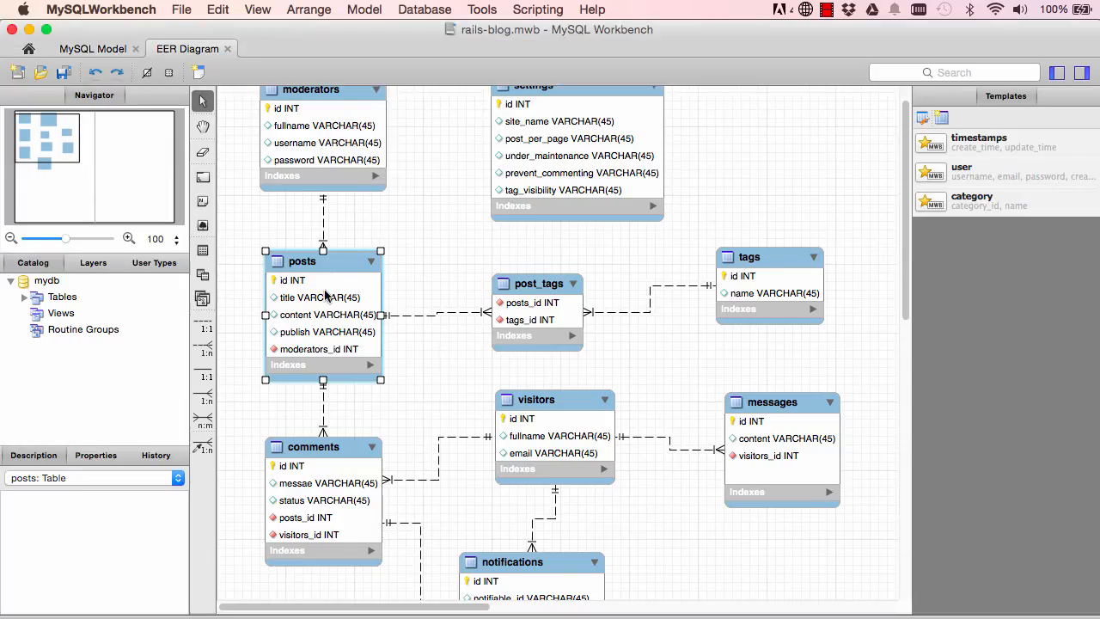
scroll(down, 3)
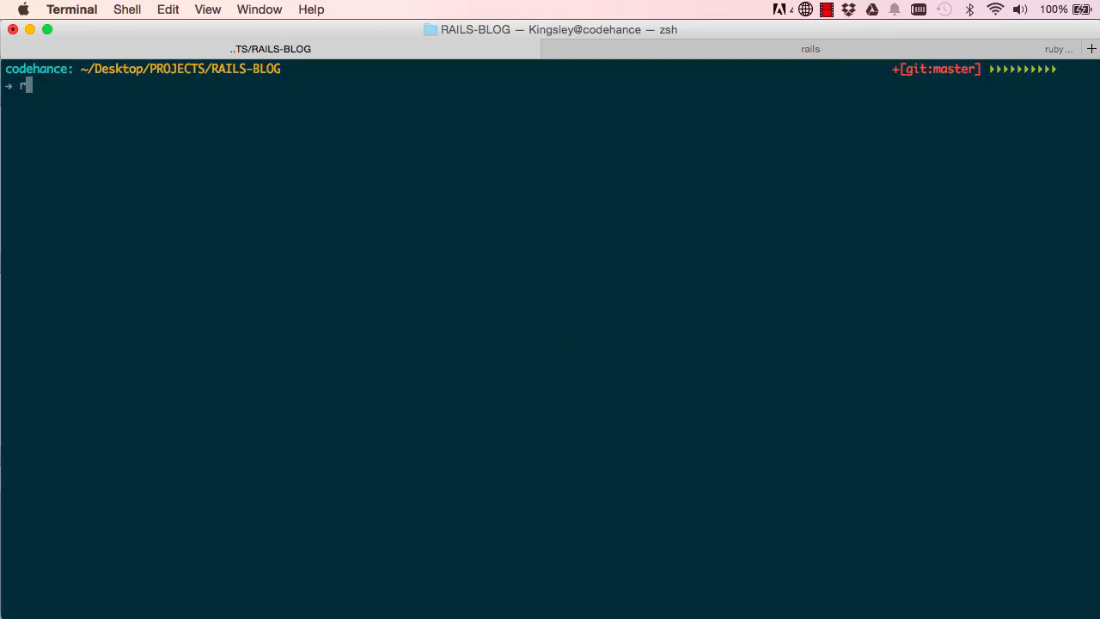
Step: Compose 'rails g model Comment message:text status:boolean post:references visitor:references' without running it
text(ails g model Comment)
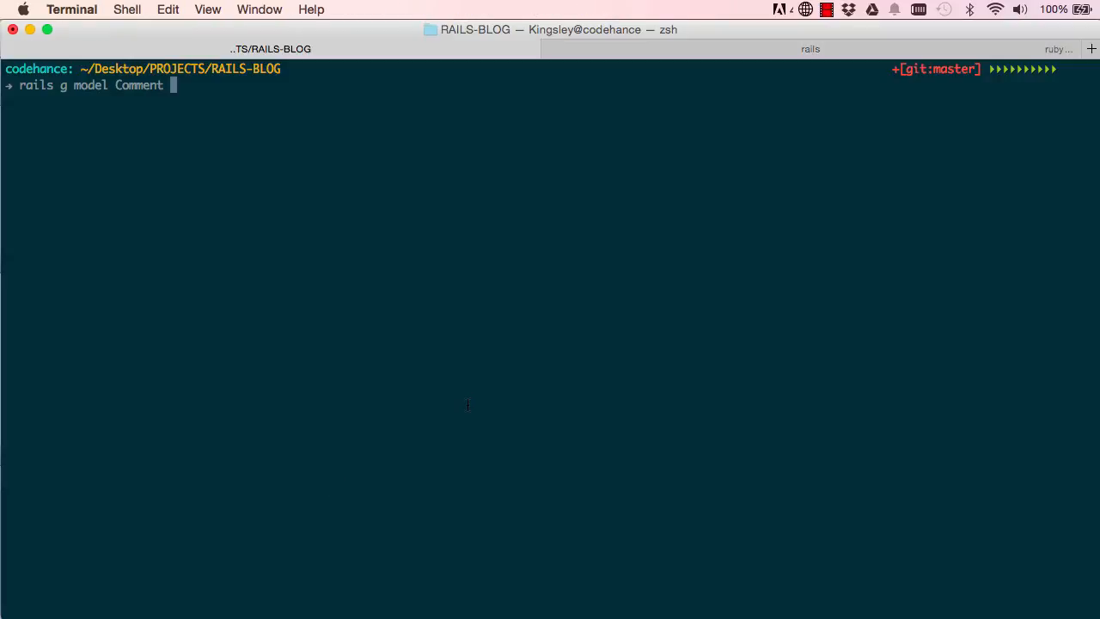
text(messae)
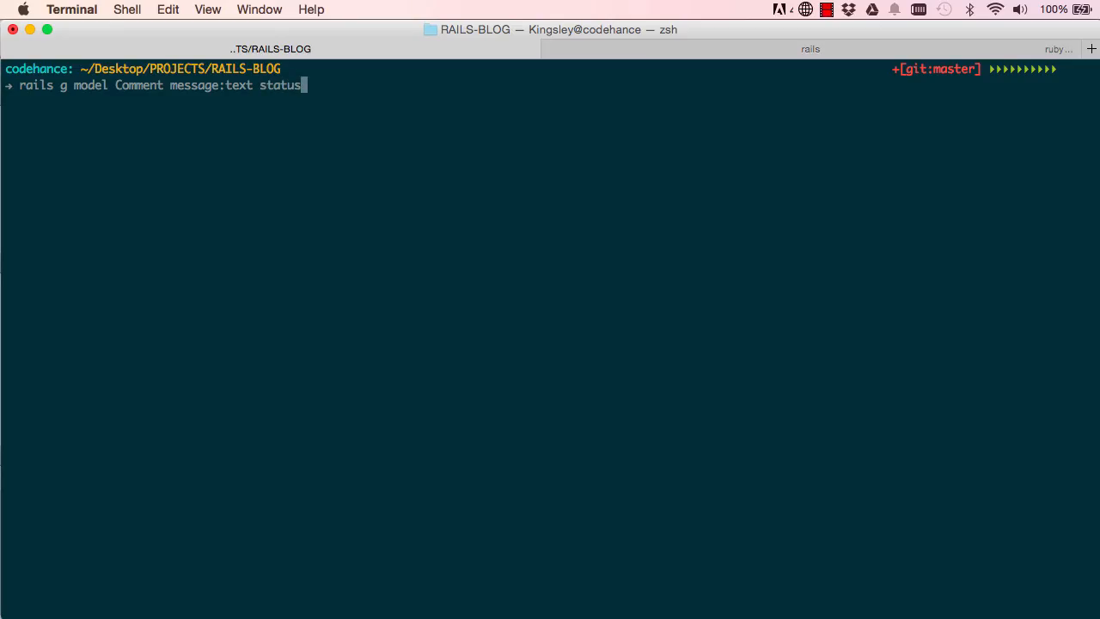
text(:boolean)
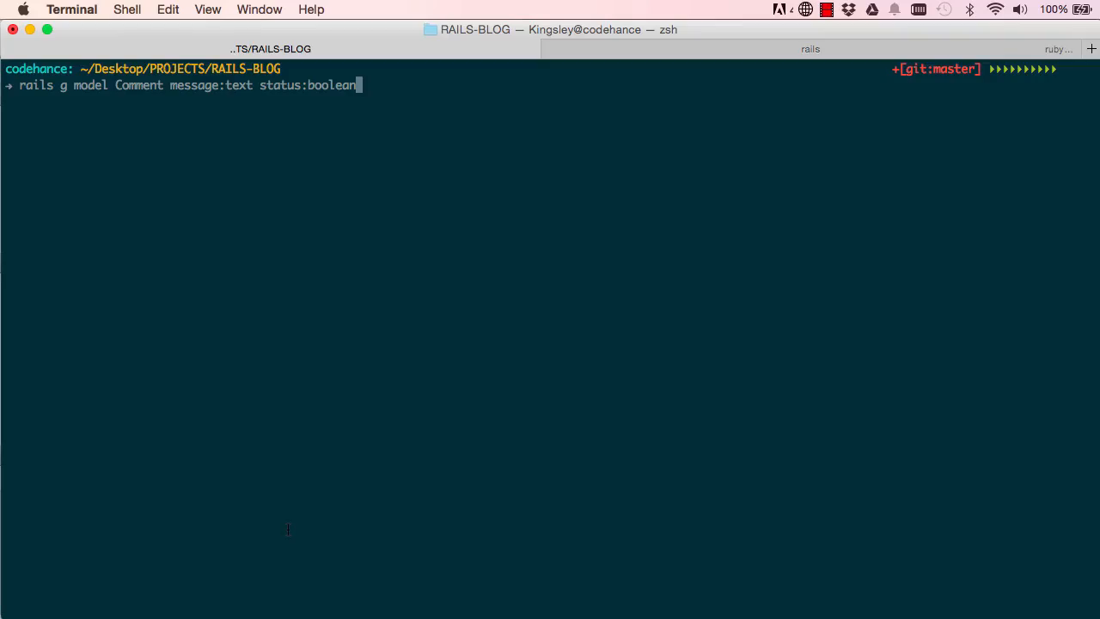
text(post)
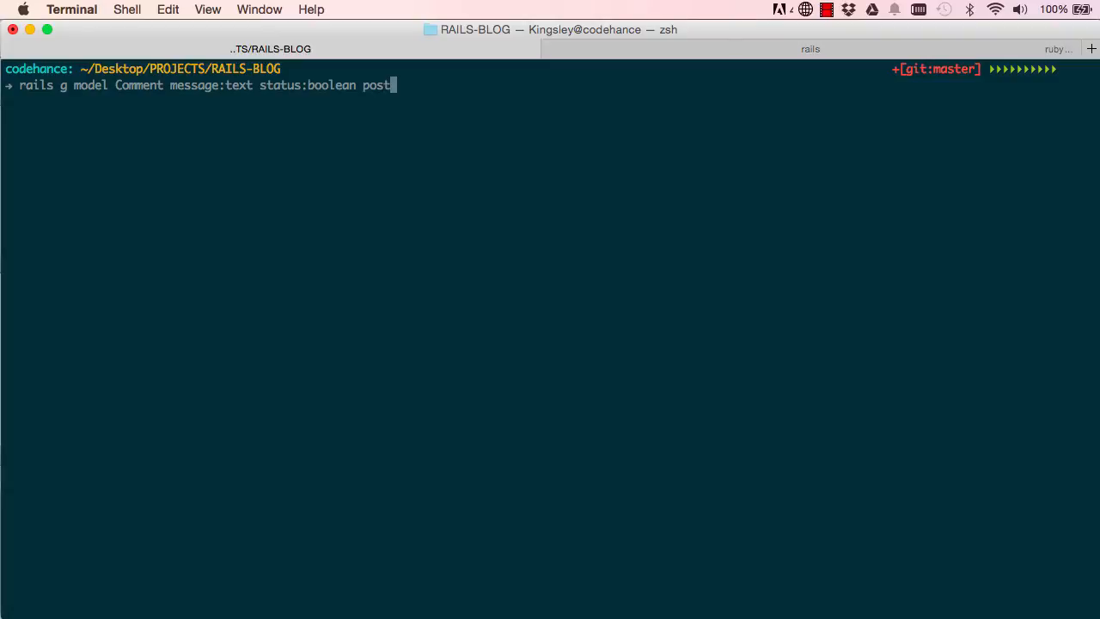
text(:refer)
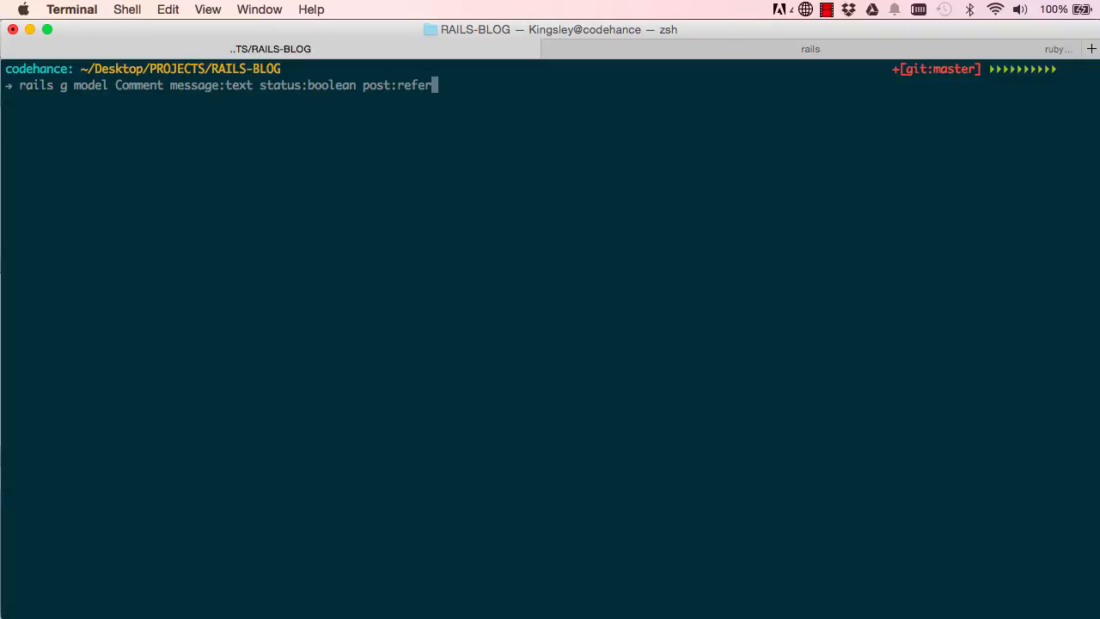
text(ences vi)
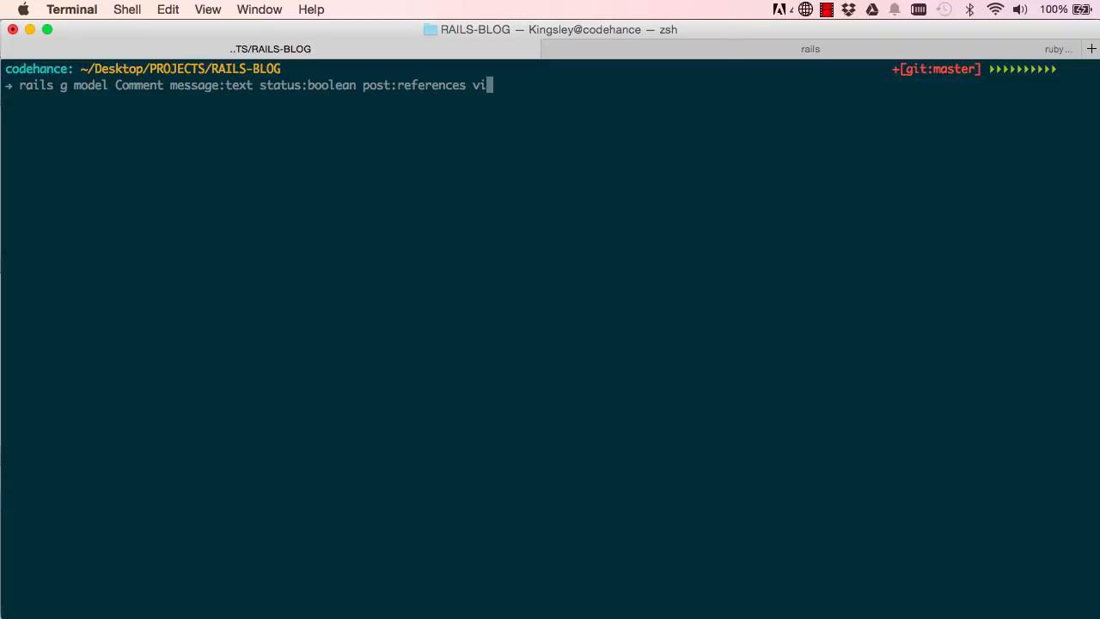
text(sitor:refer)
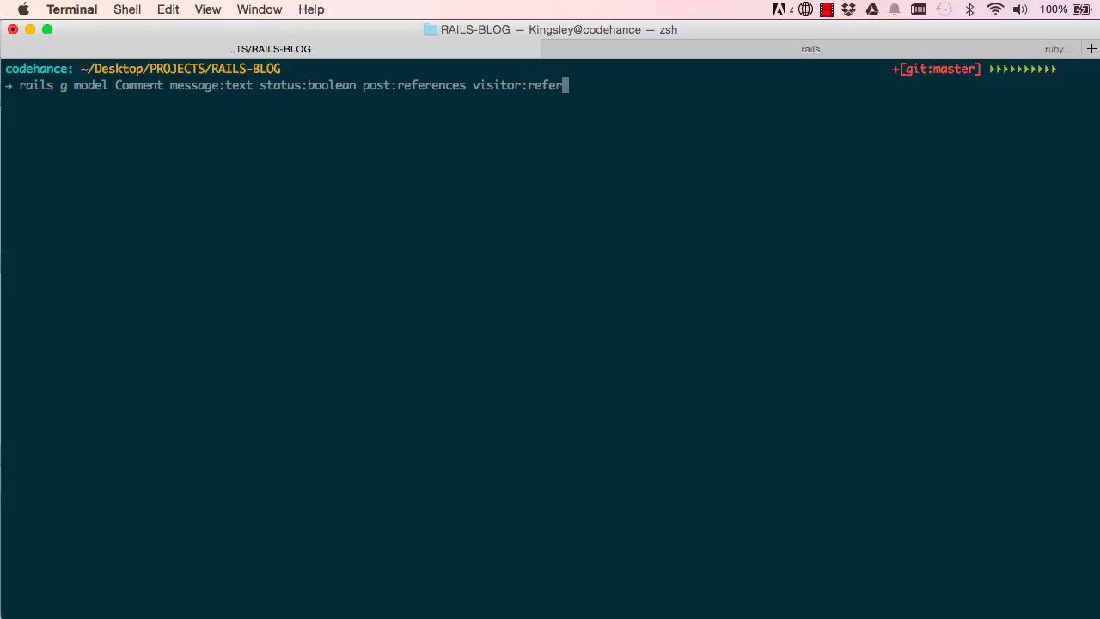
text(ences)
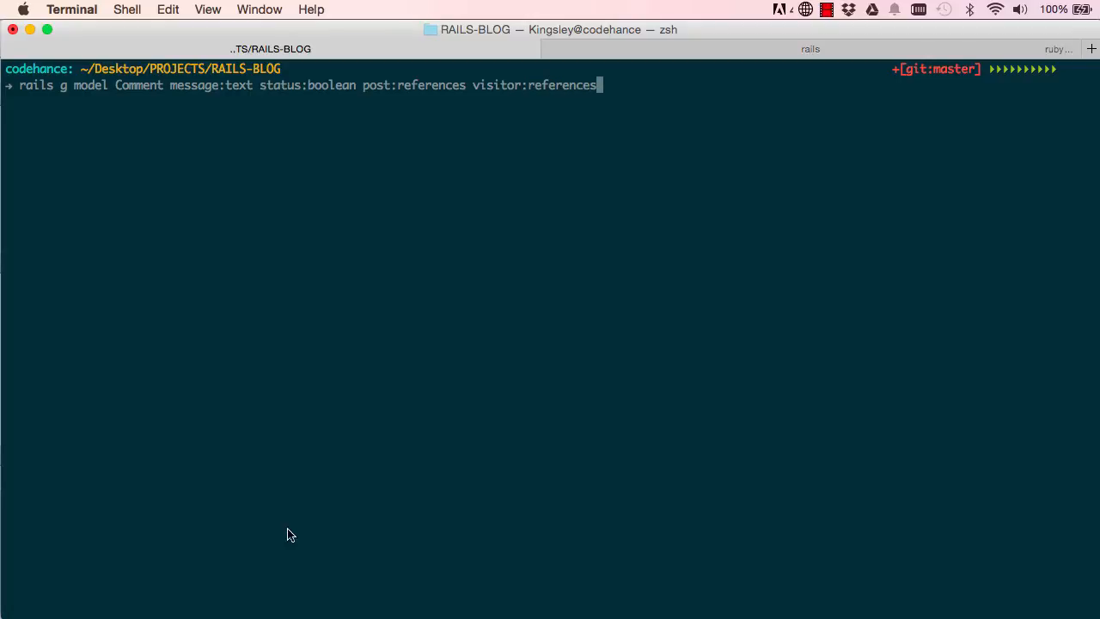
mouse_move(309, 444)
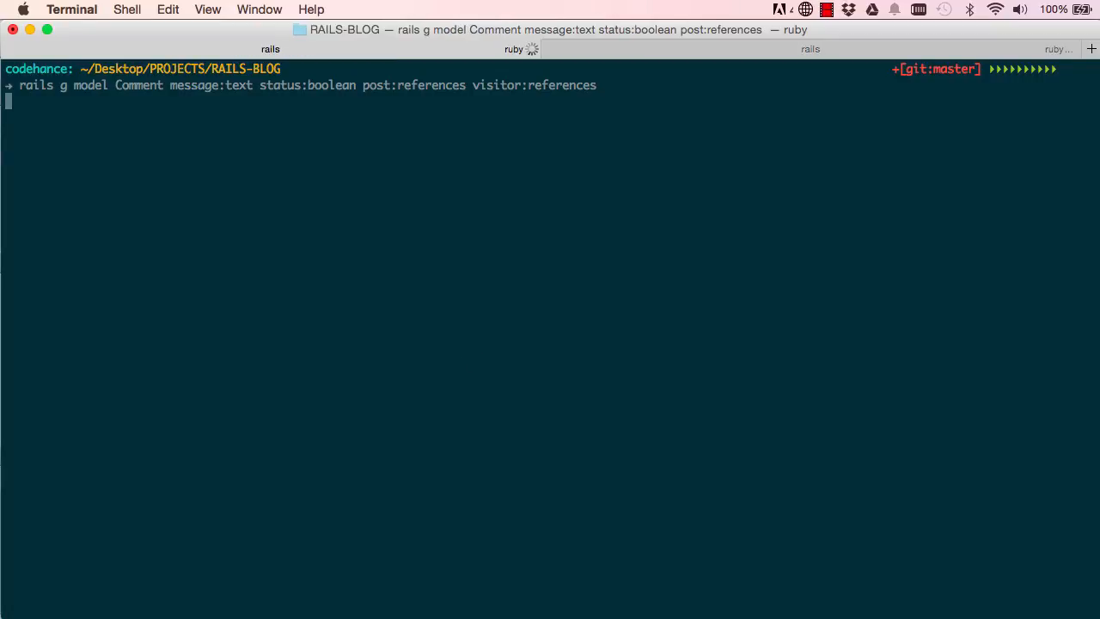
Step: Run 'rake db:migrate' to apply the comments migration
text(rake db:mig)
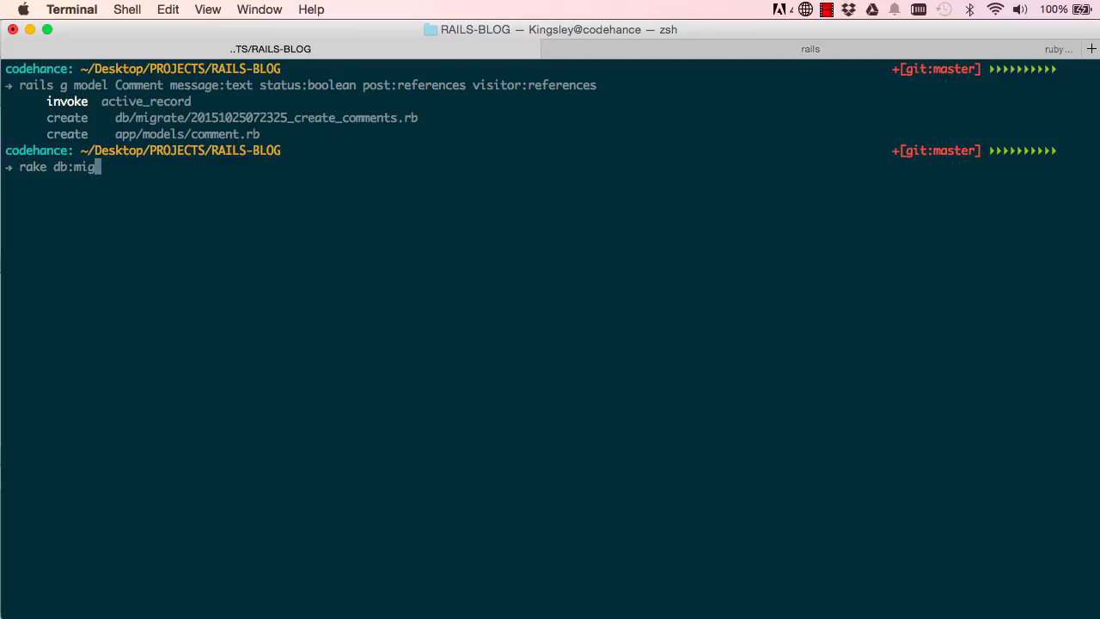
key(Return)
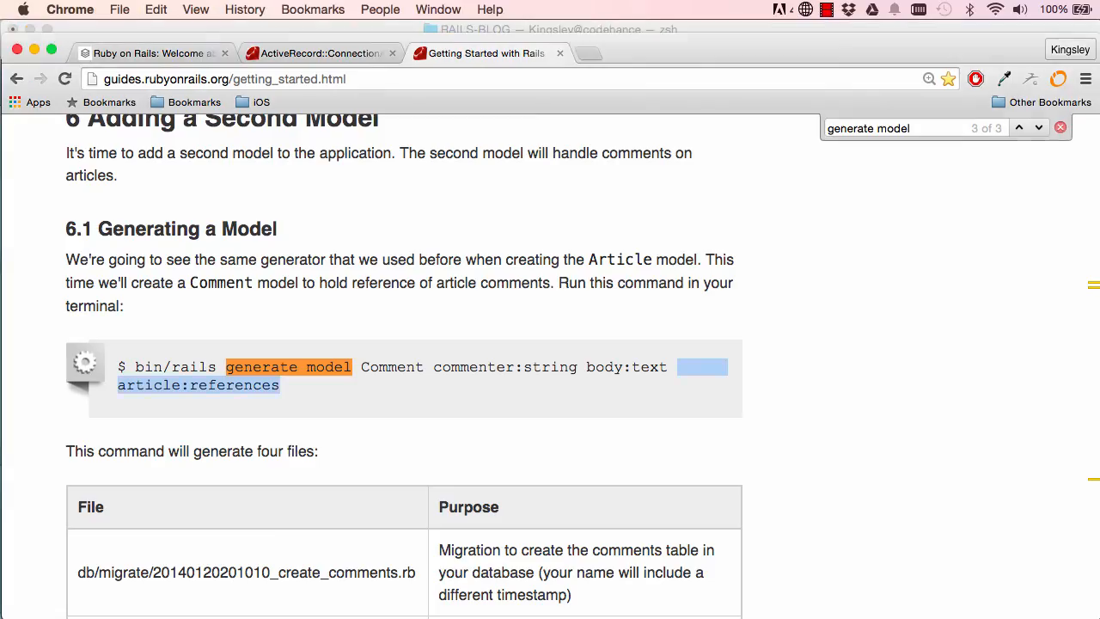
Step: Revisit localhost:3000, then view the comments table definition in schema.rb
click(152, 52)
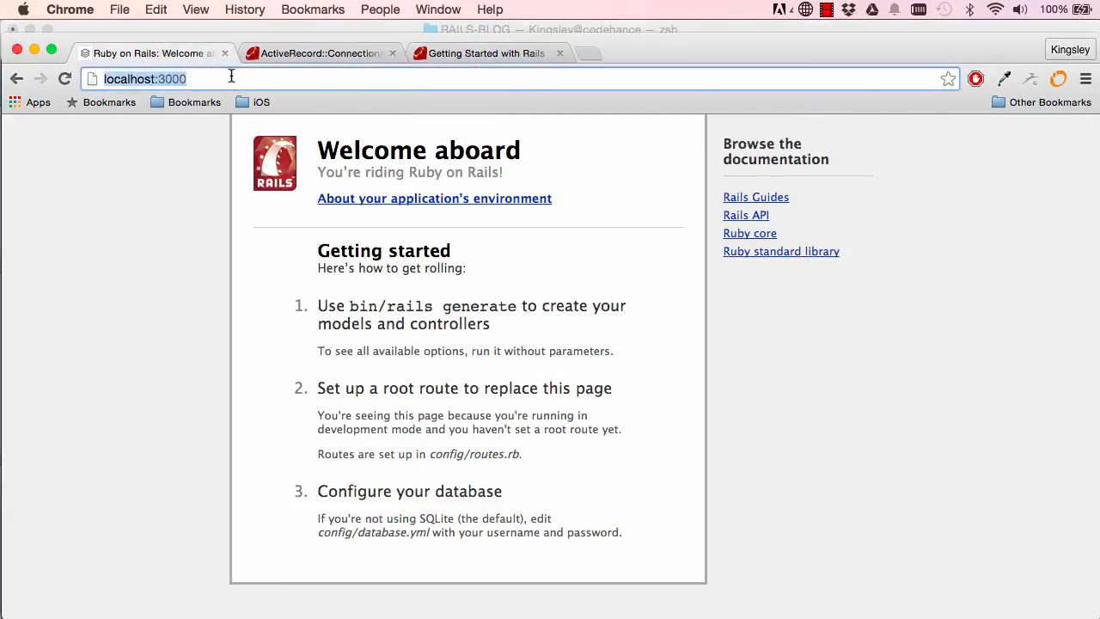
mouse_move(447, 314)
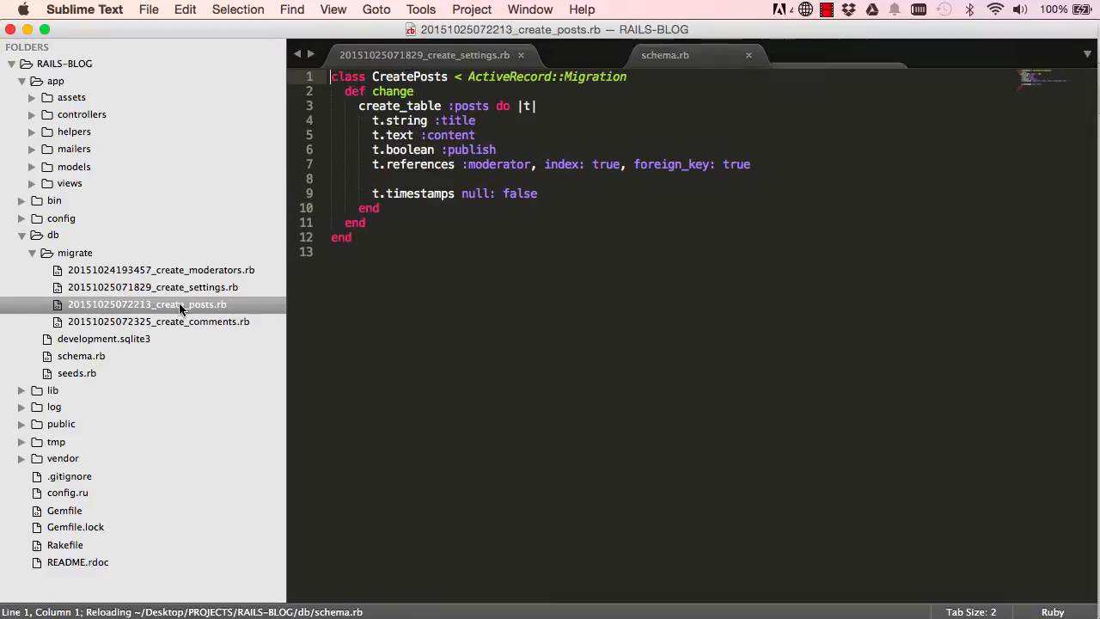
click(81, 356)
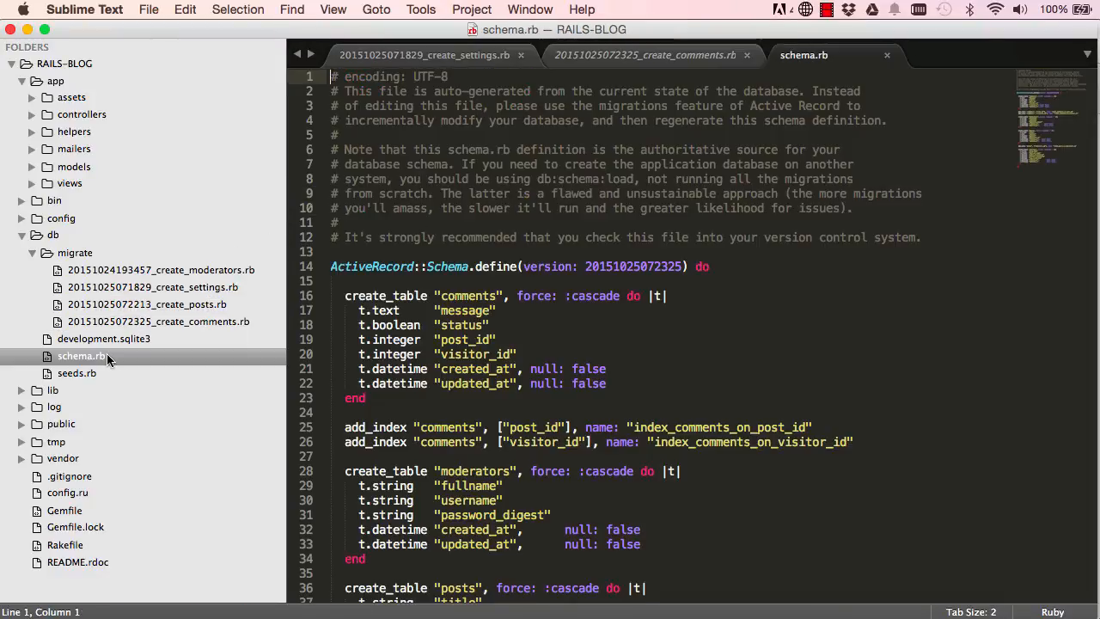
scroll(down, 3)
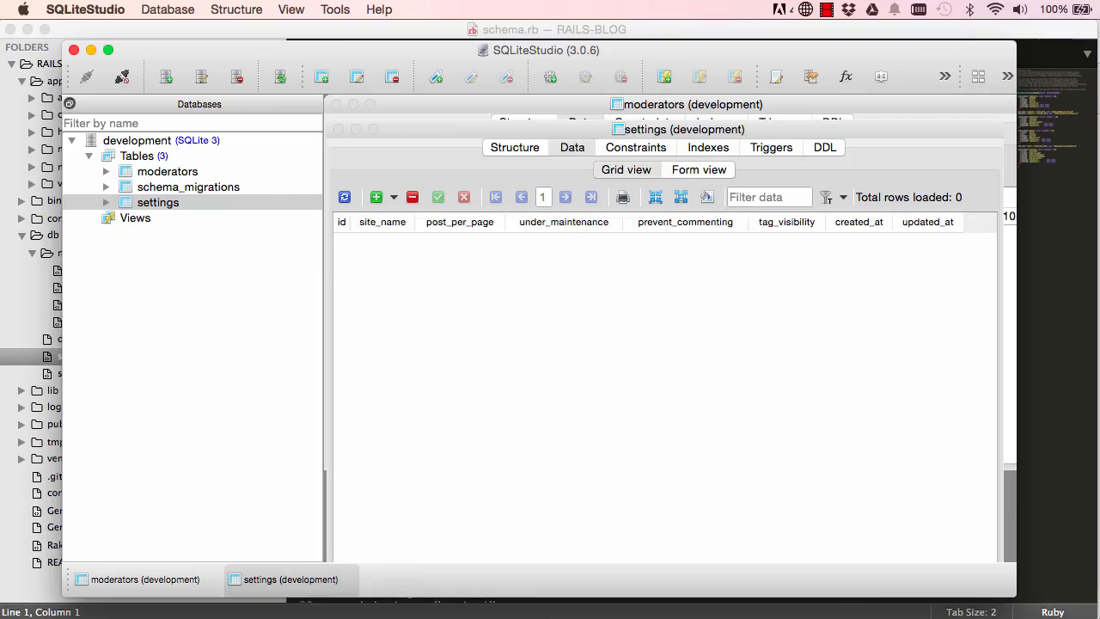
Step: Refresh the development database's Tables group to look for comments and posts
click(570, 148)
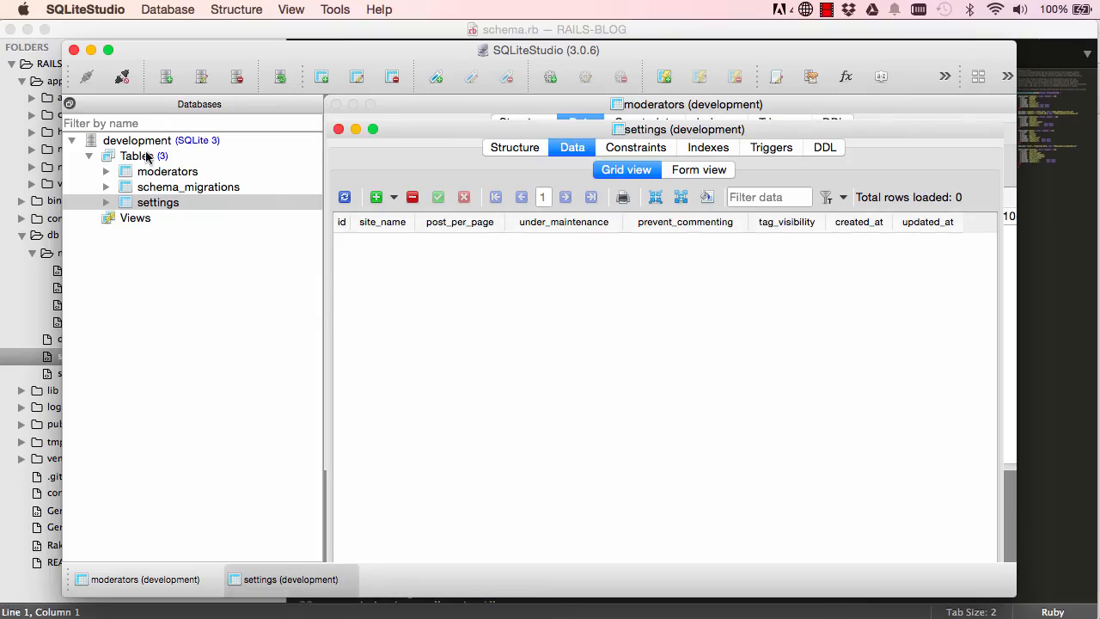
right_click(137, 141)
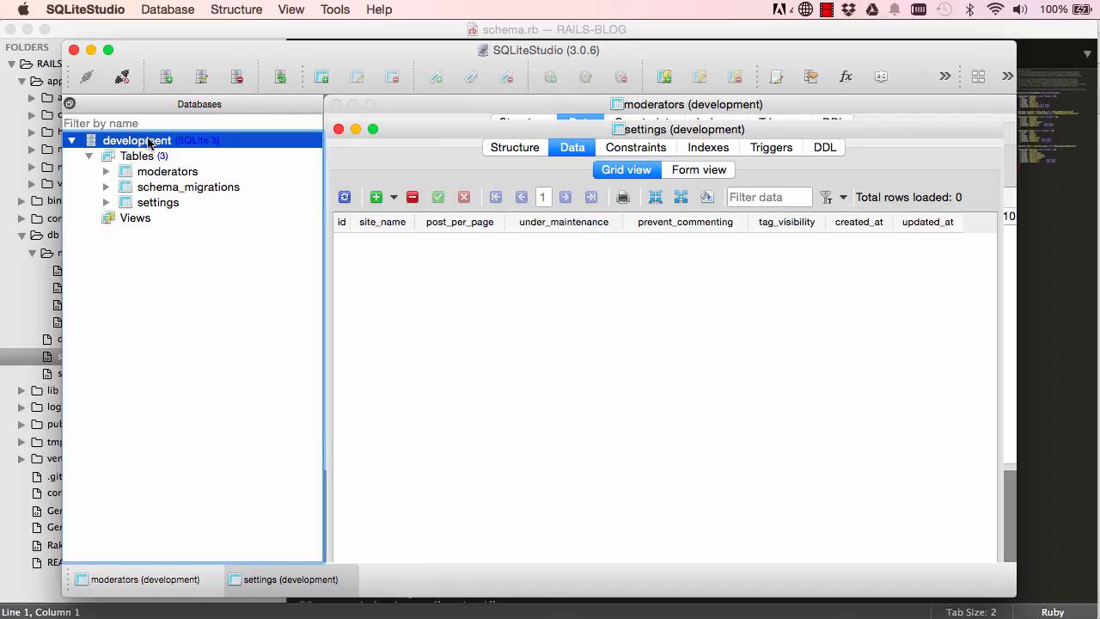
right_click(137, 141)
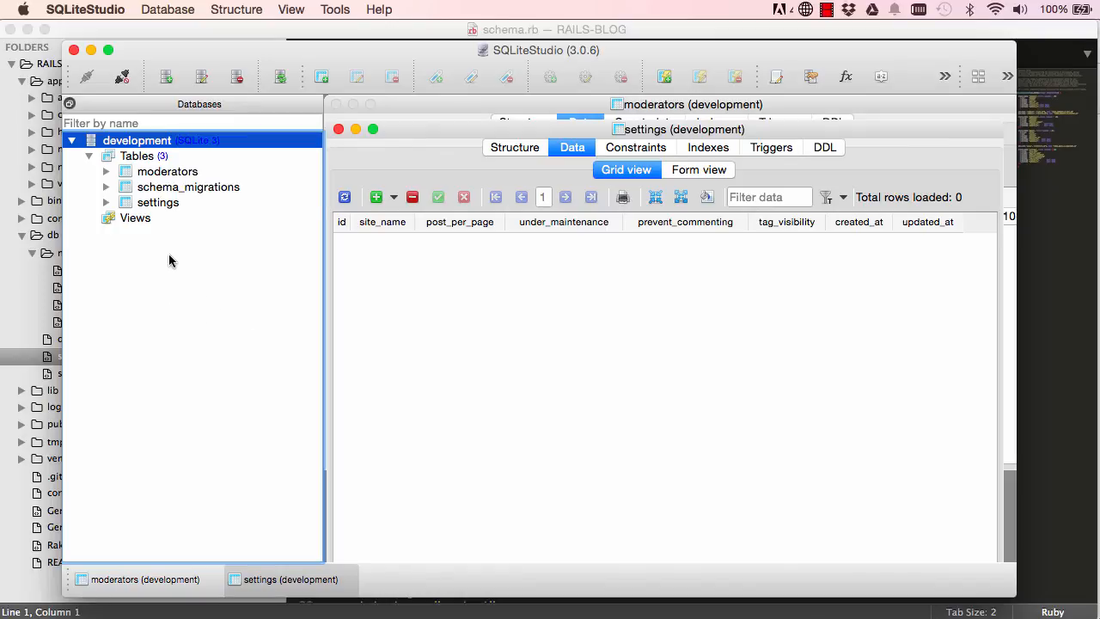
mouse_move(122, 76)
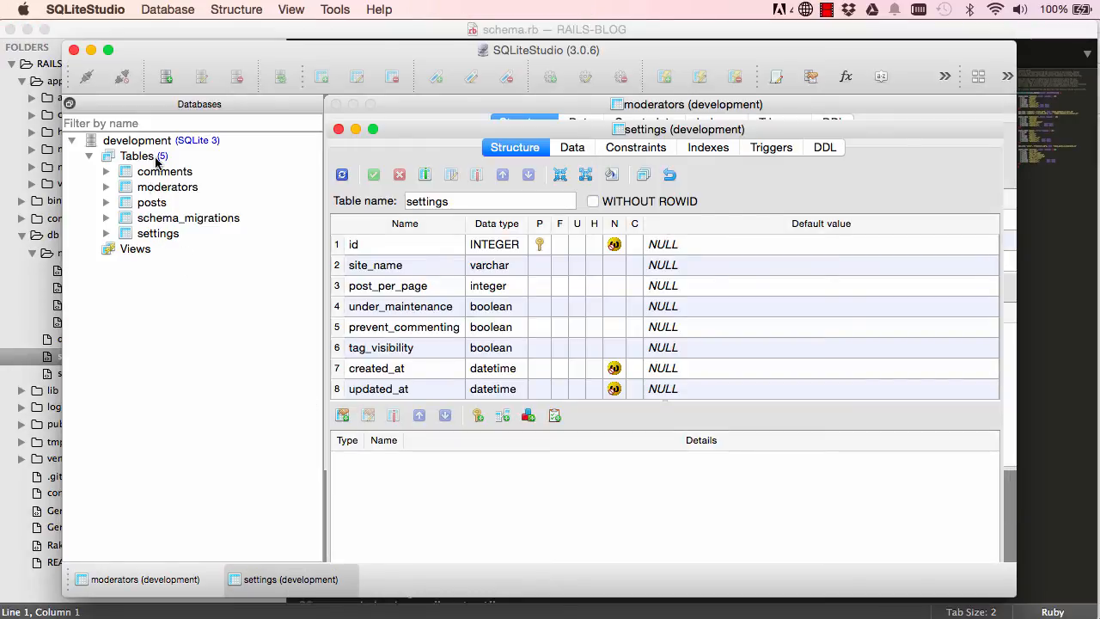
mouse_move(151, 202)
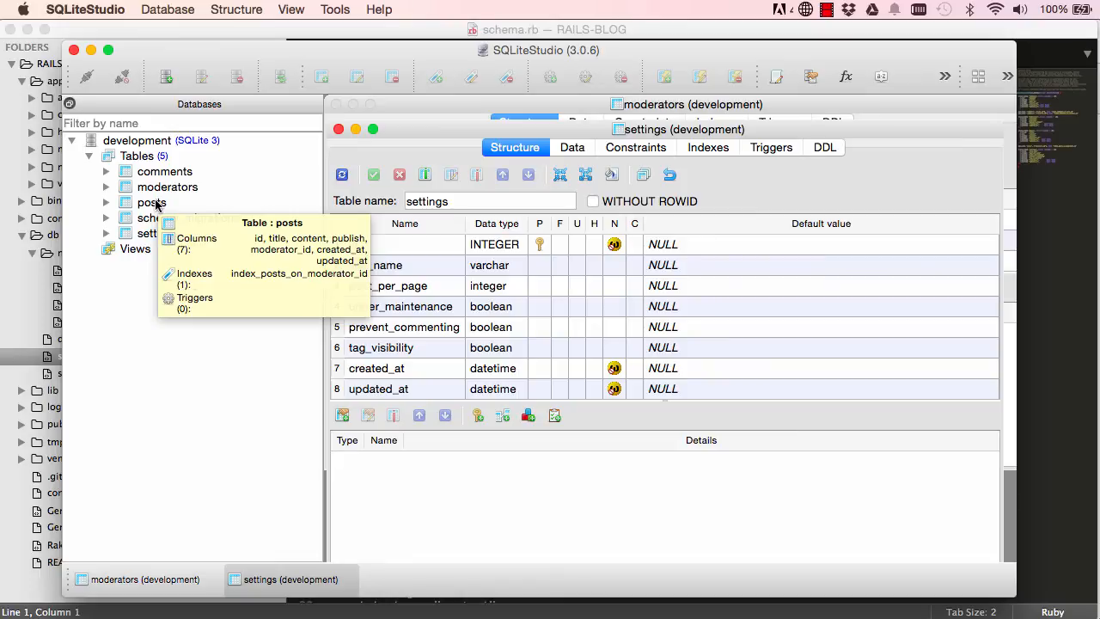
mouse_move(164, 172)
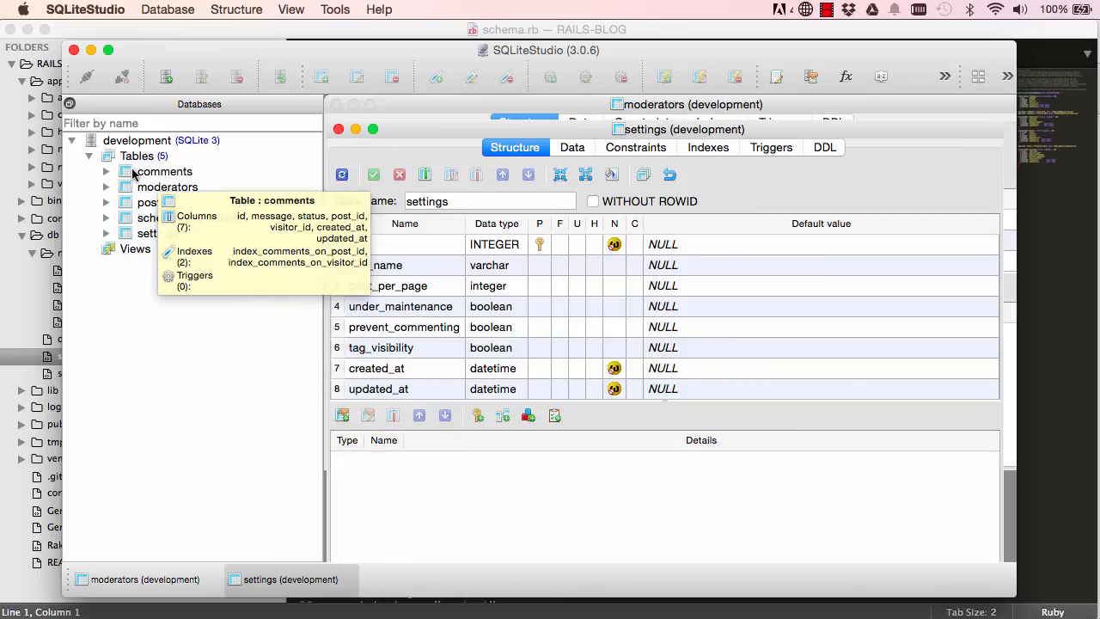
Step: Show the comments table's Structure with id, message, status, post_id and visitor_id
double_click(165, 172)
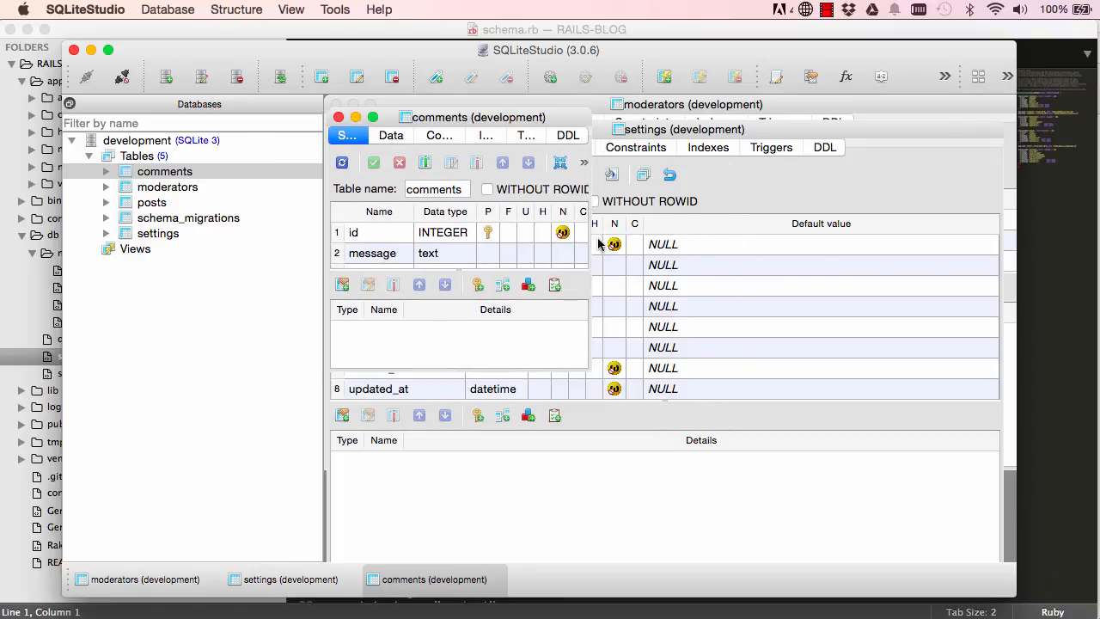
mouse_move(591, 241)
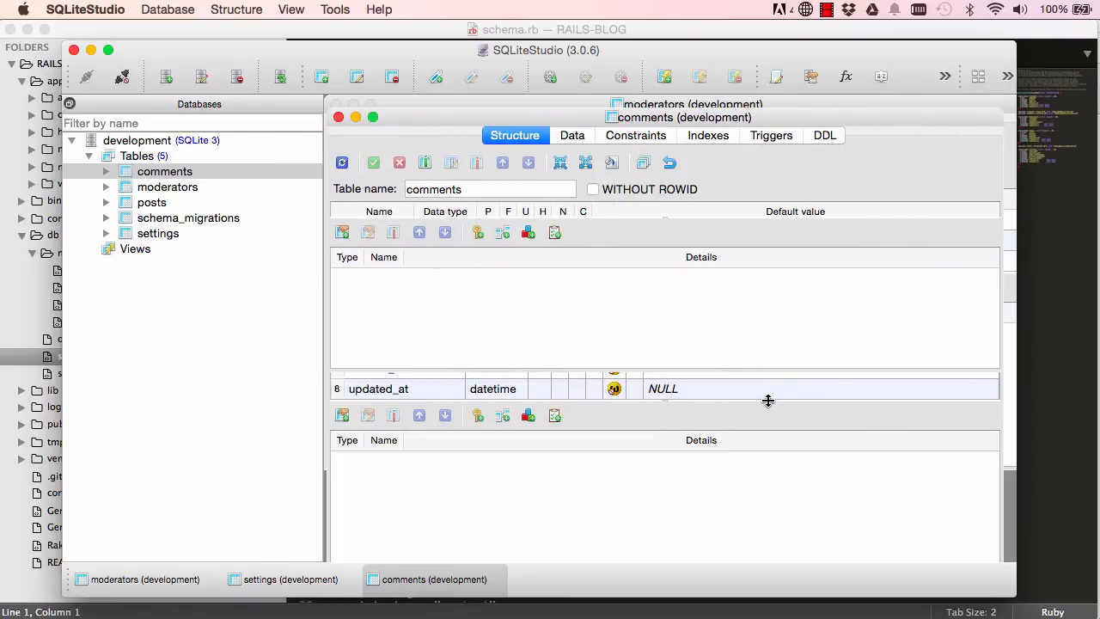
mouse_move(728, 378)
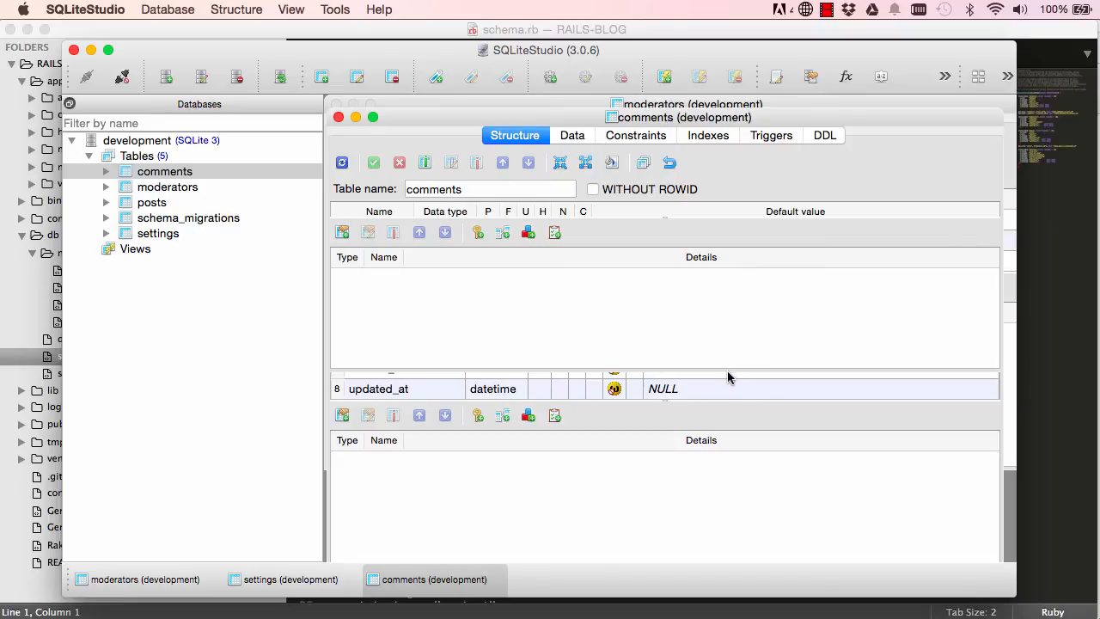
mouse_move(729, 375)
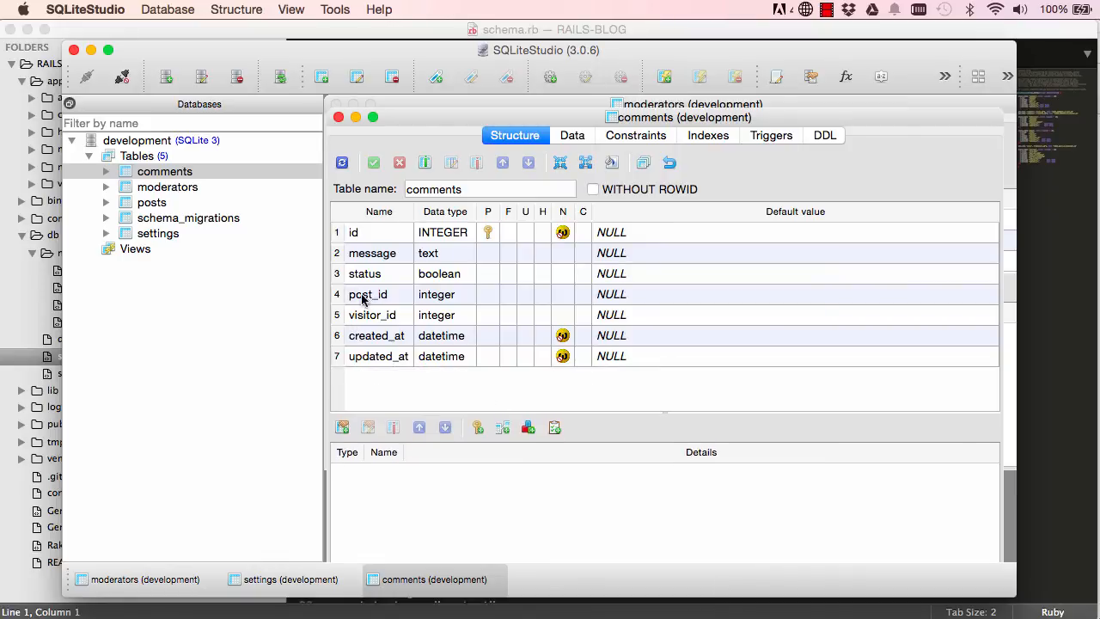
mouse_move(376, 315)
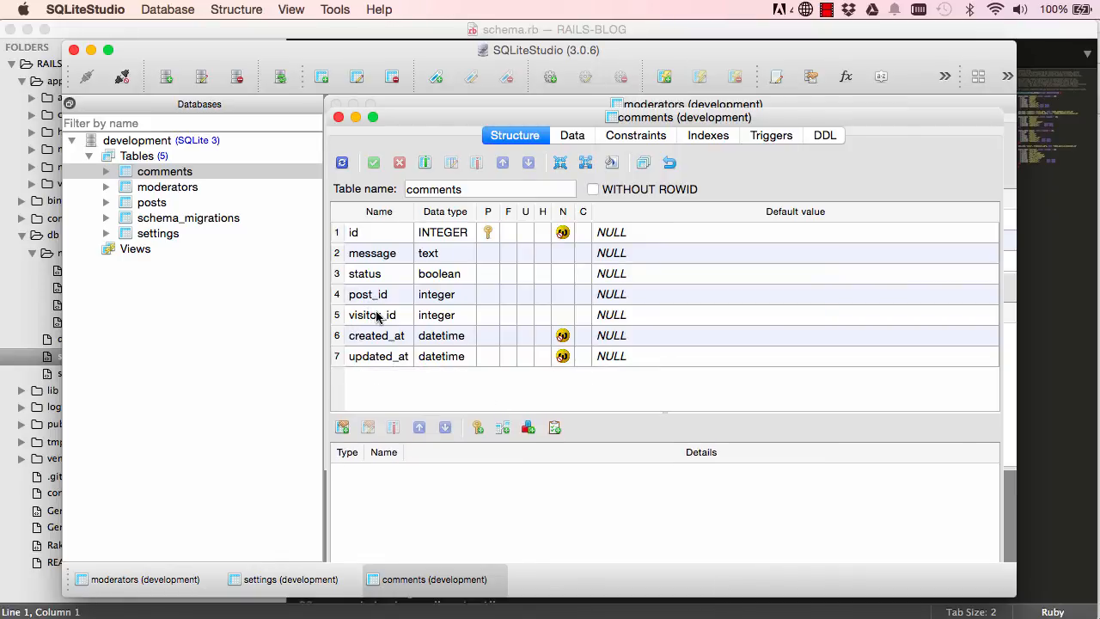
mouse_move(361, 274)
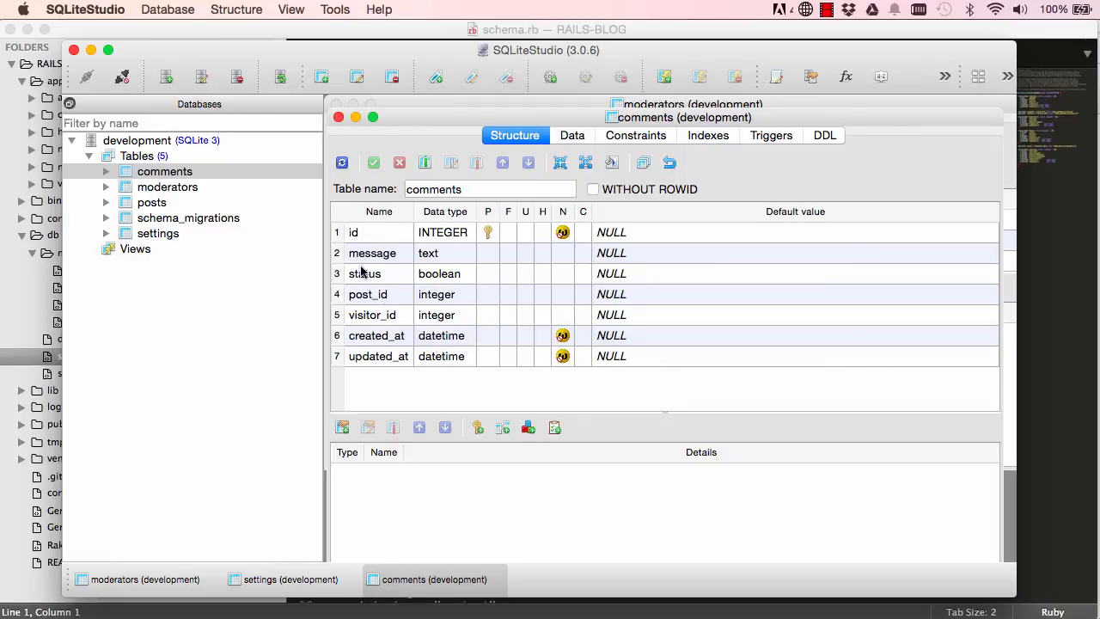
mouse_move(378, 312)
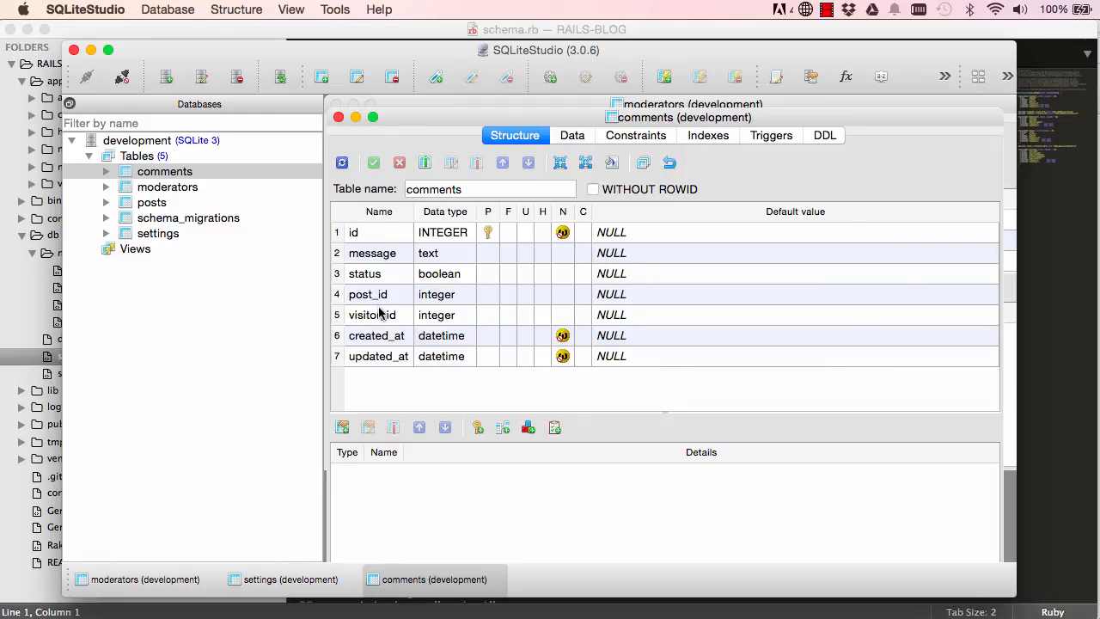
mouse_move(478, 591)
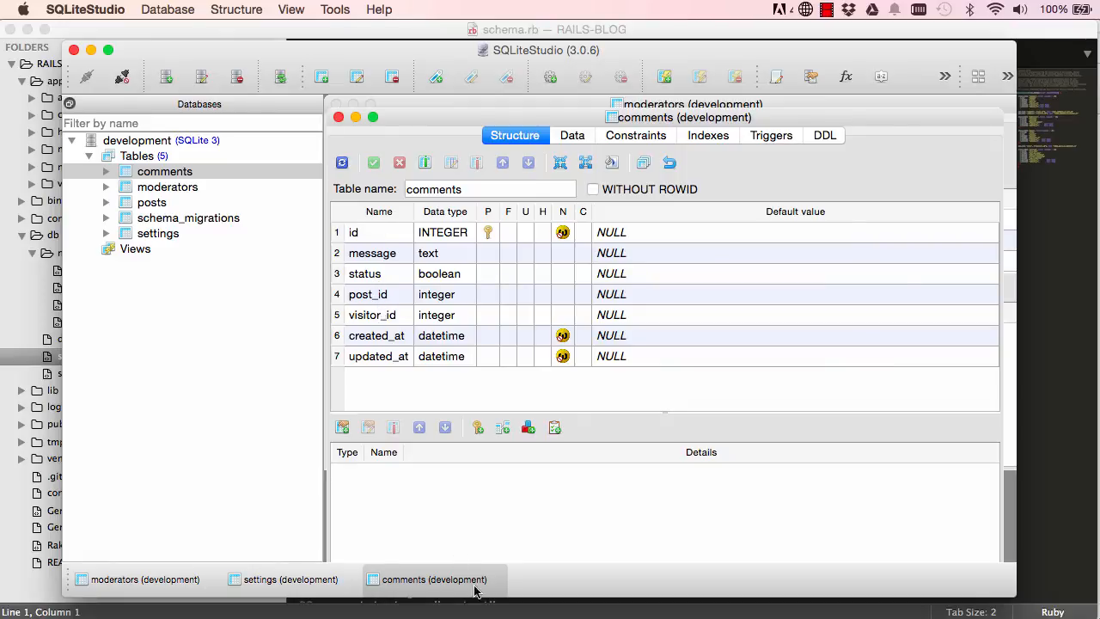